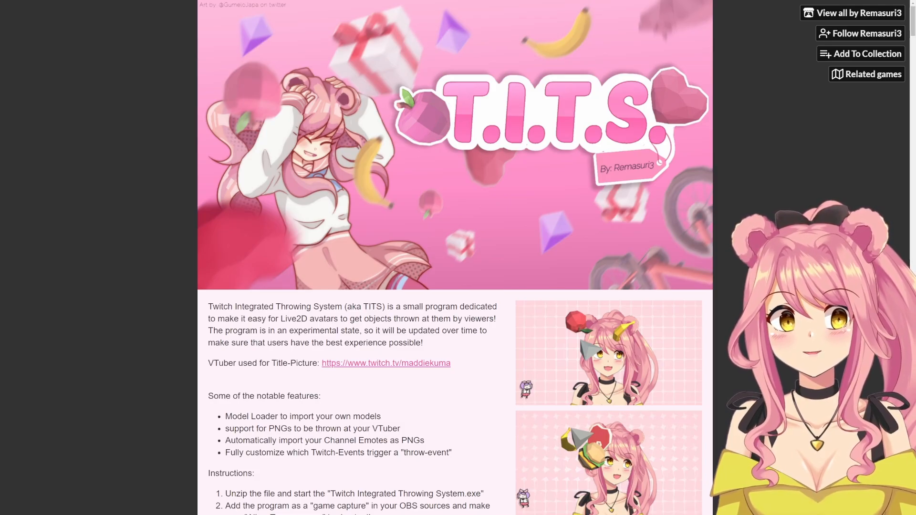
Scroll down to Buy Now and open the T.I.T.S. purchase form at the $10.00 minimum.
scroll(down, 3)
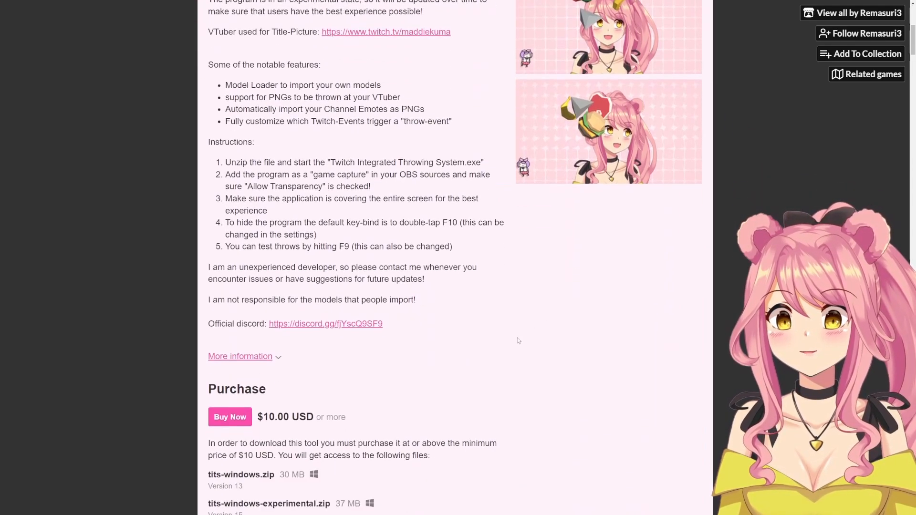
click(230, 417)
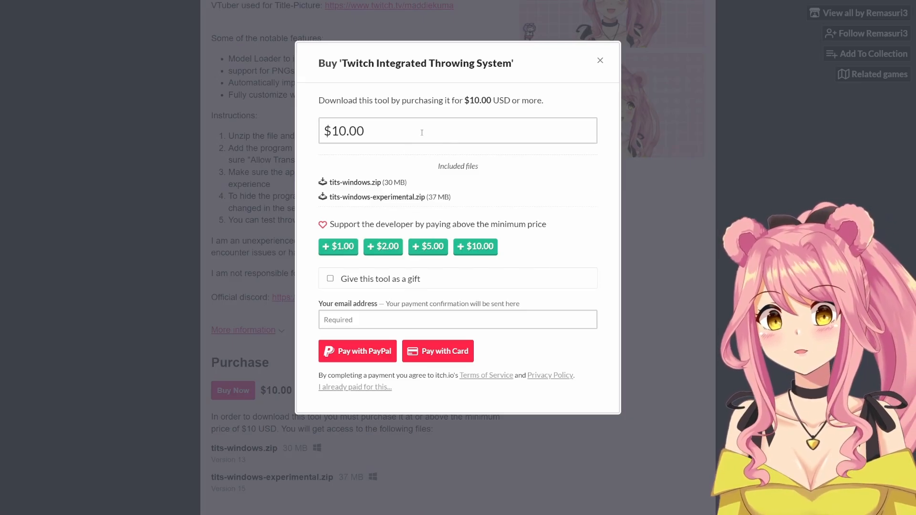
mouse_move(578, 187)
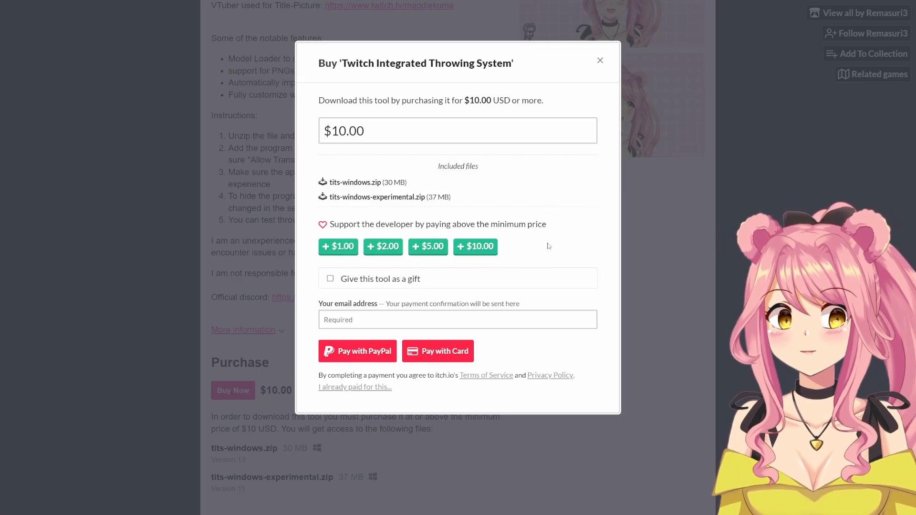
click(457, 320)
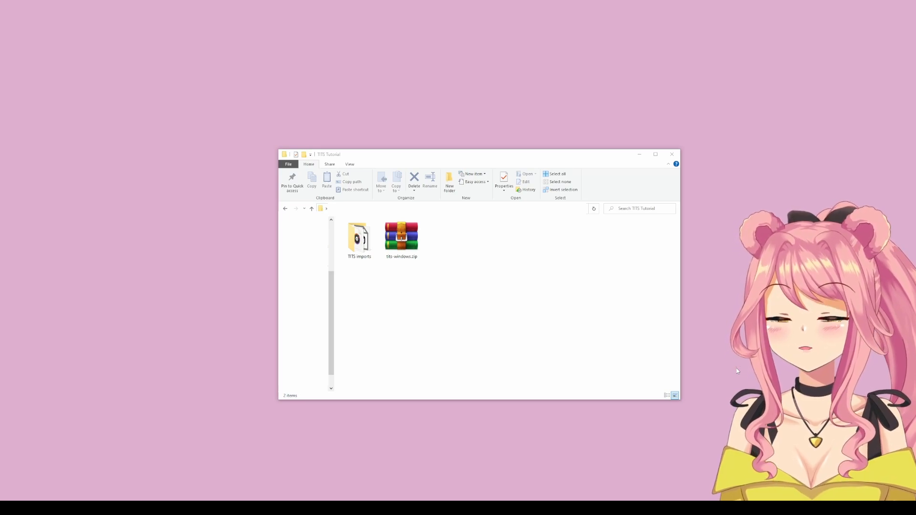
Extract tits-windows.zip here, then run Twitch Integrated Throwing System.exe from the TTS folder.
right_click(401, 237)
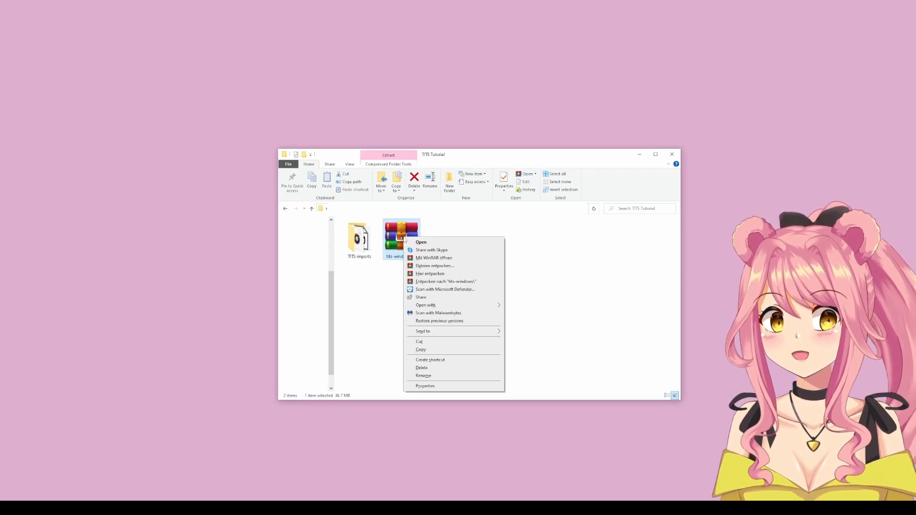
click(435, 265)
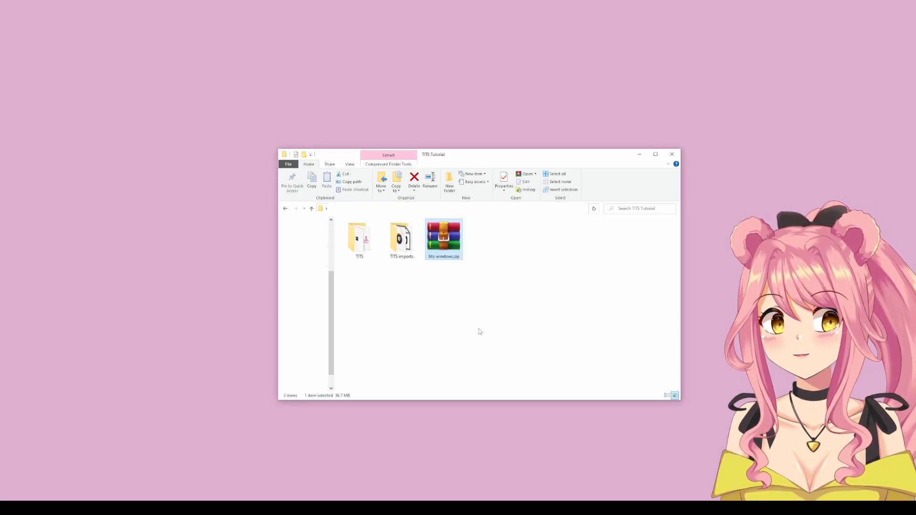
mouse_move(362, 266)
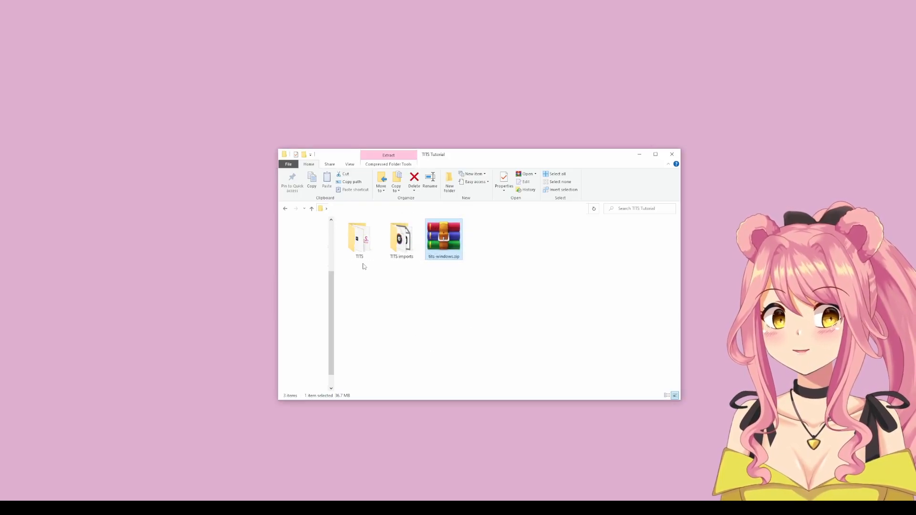
click(359, 238)
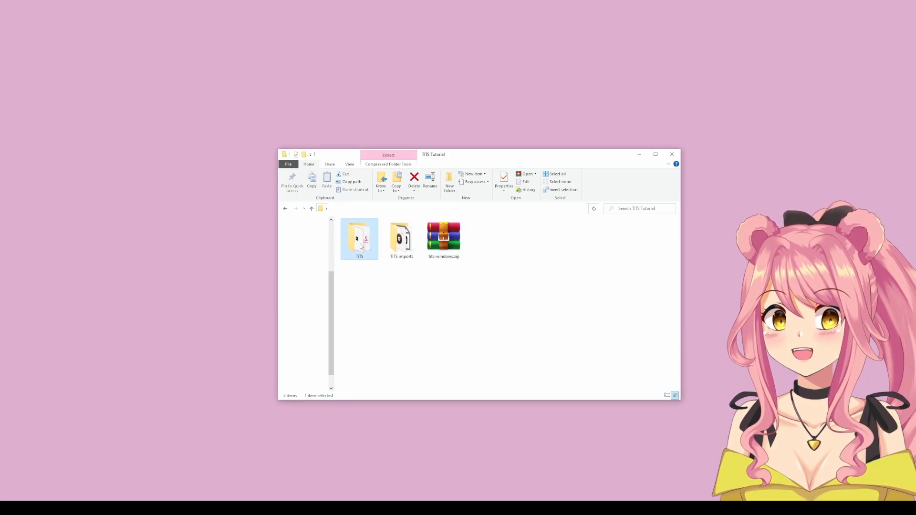
double_click(359, 237)
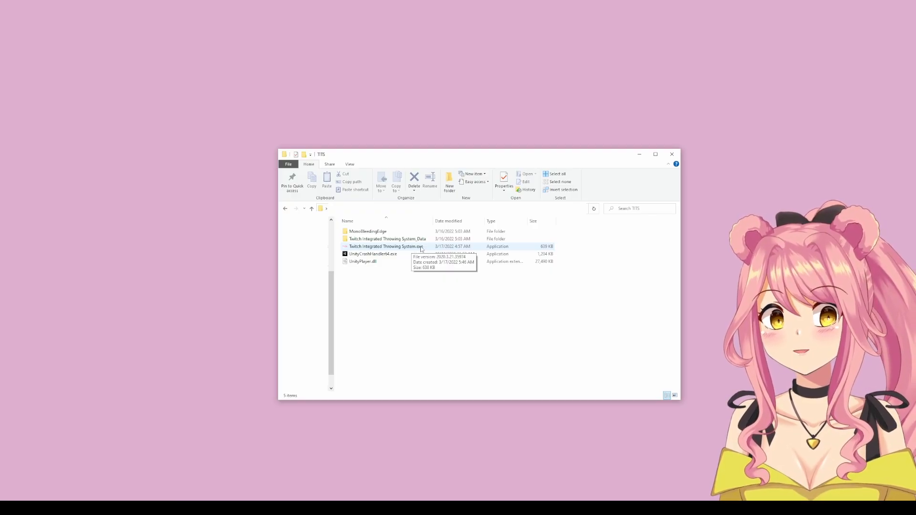
double_click(387, 246)
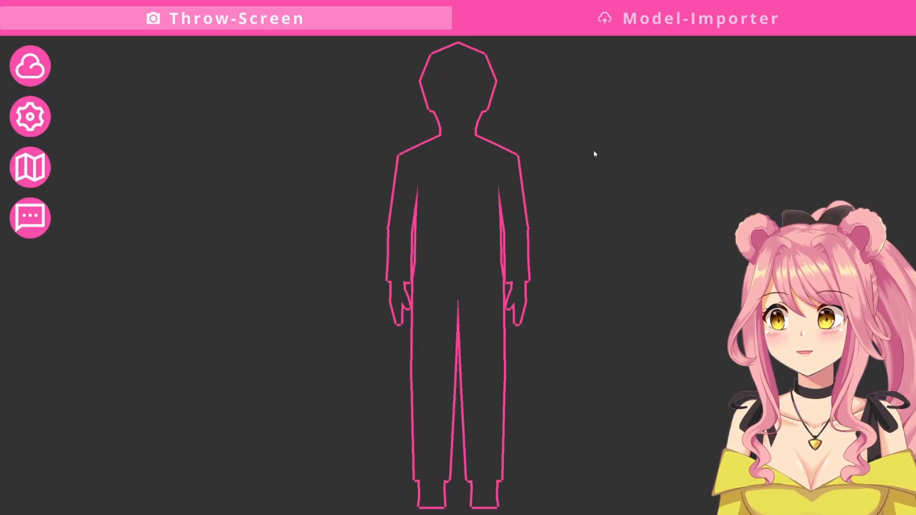
Open the Connections panel and start the Connect Twitch authorization.
click(30, 66)
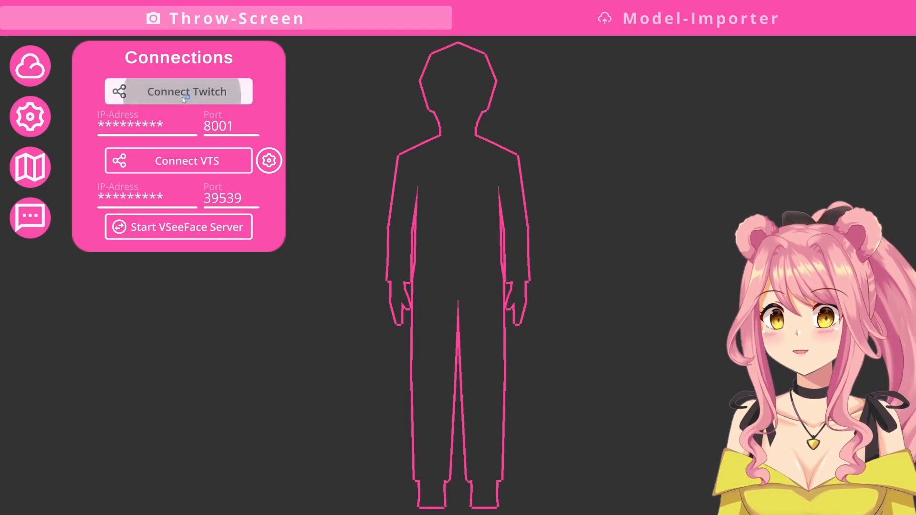
click(178, 91)
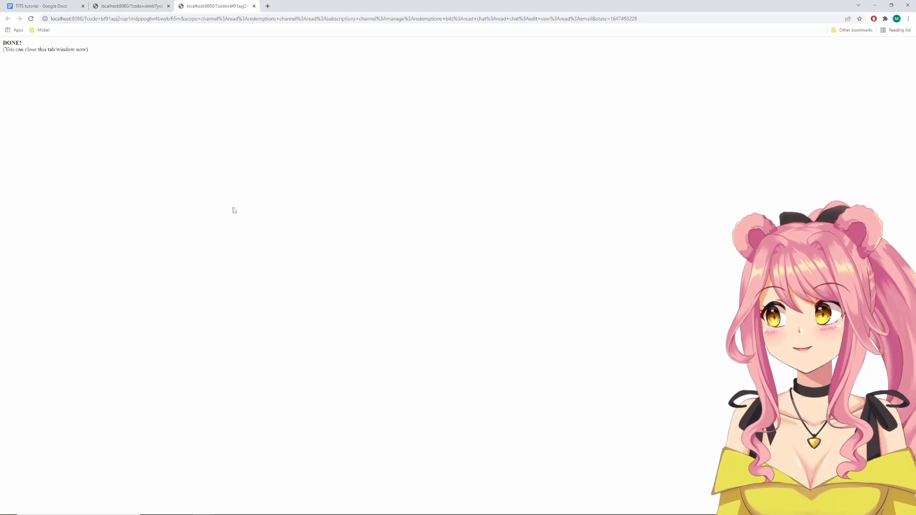
mouse_move(423, 234)
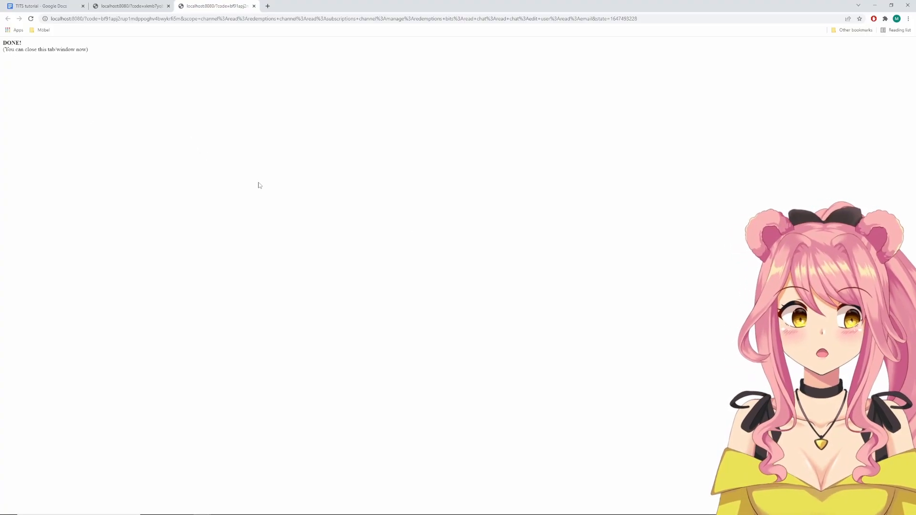
mouse_move(385, 252)
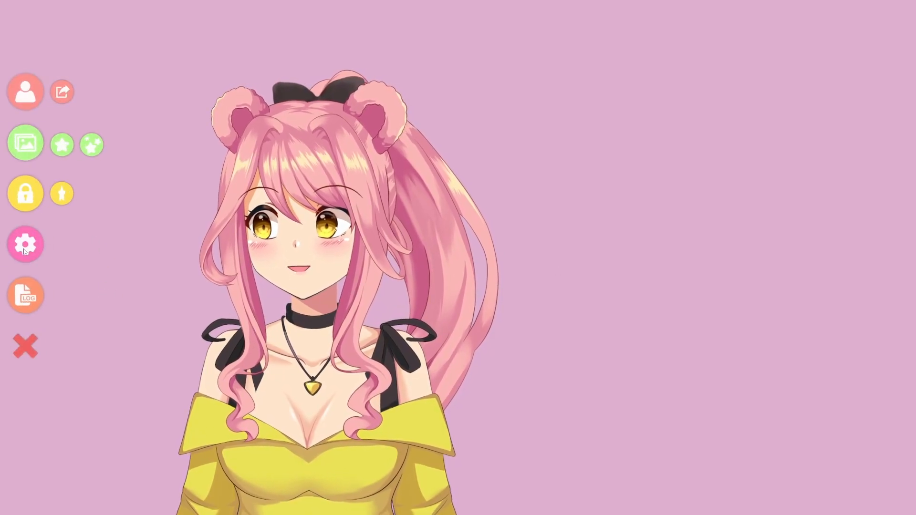
Turn on Start API (allow plugins) in VTube Studio's plugin settings, port 8001.
click(24, 243)
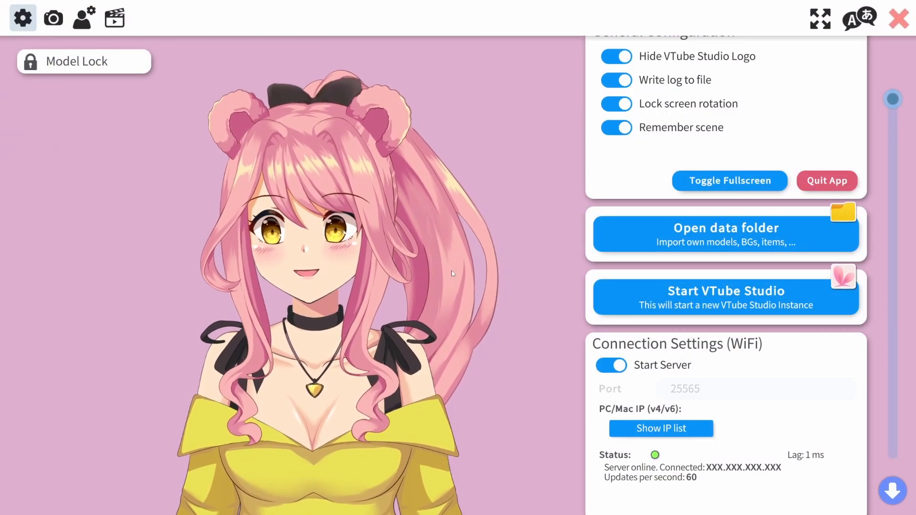
scroll(down, 3)
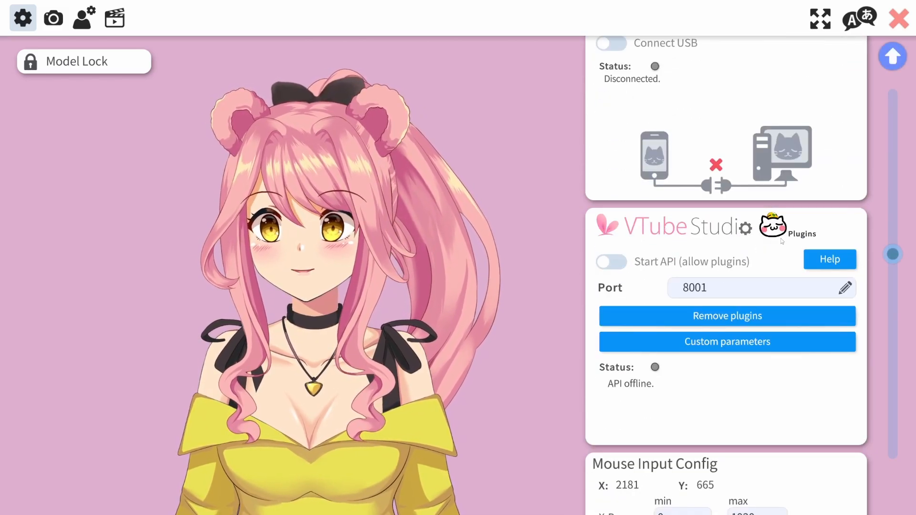
click(611, 262)
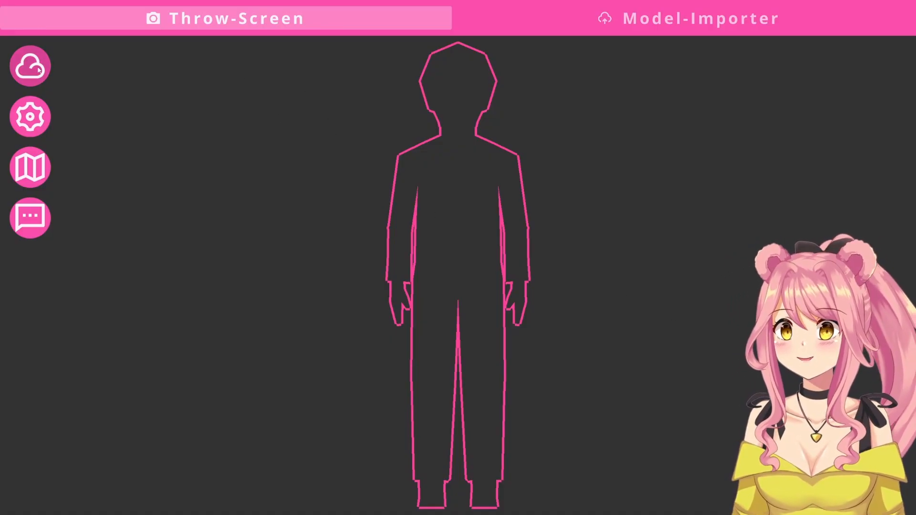
Connect VTS from the Connections panel and allow the TITS_Connection plugin in VTube Studio.
click(30, 66)
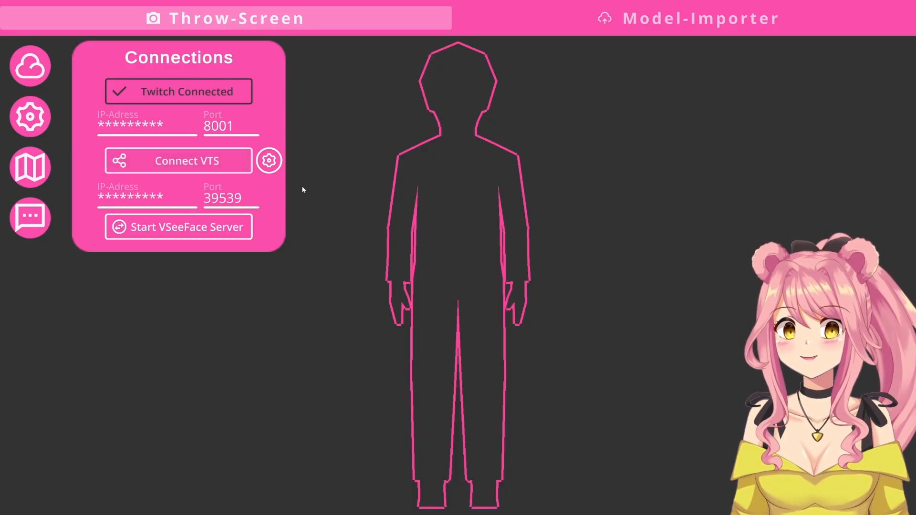
click(178, 160)
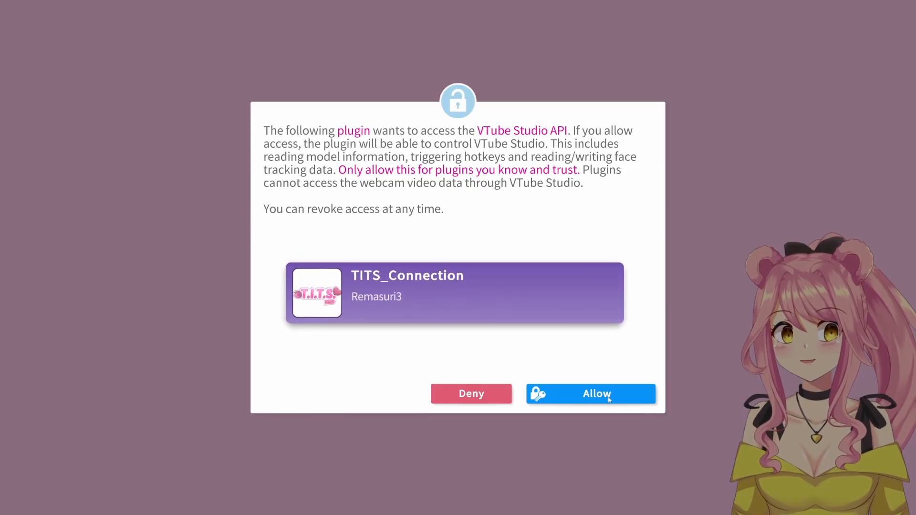
click(590, 393)
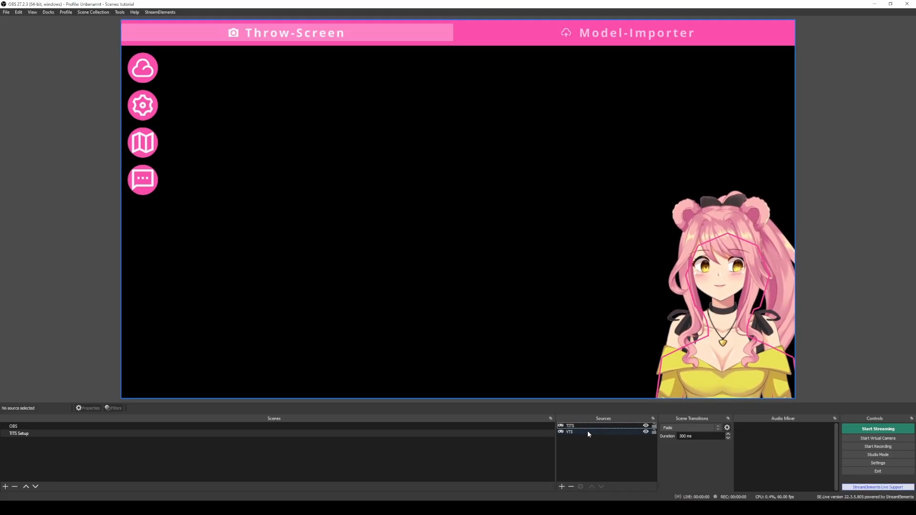
Confirm Allow Transparency is checked in the TITS window capture properties.
right_click(569, 426)
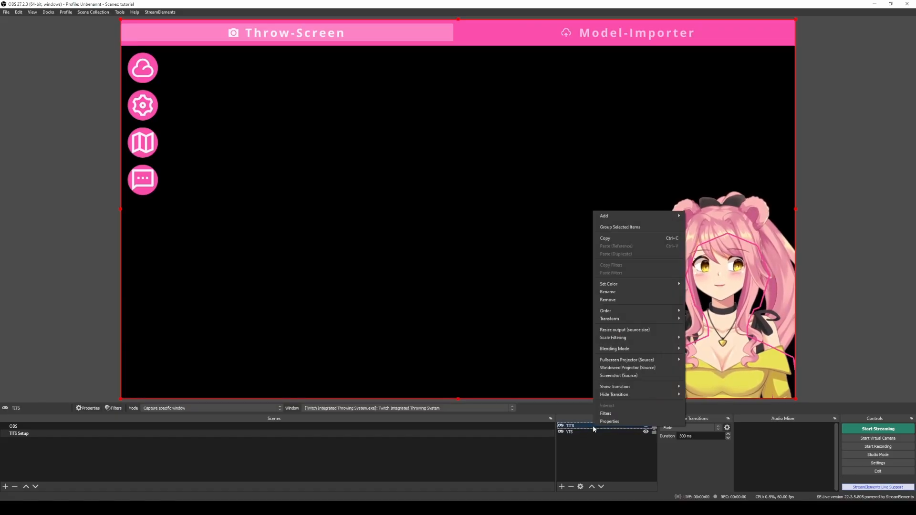
click(609, 421)
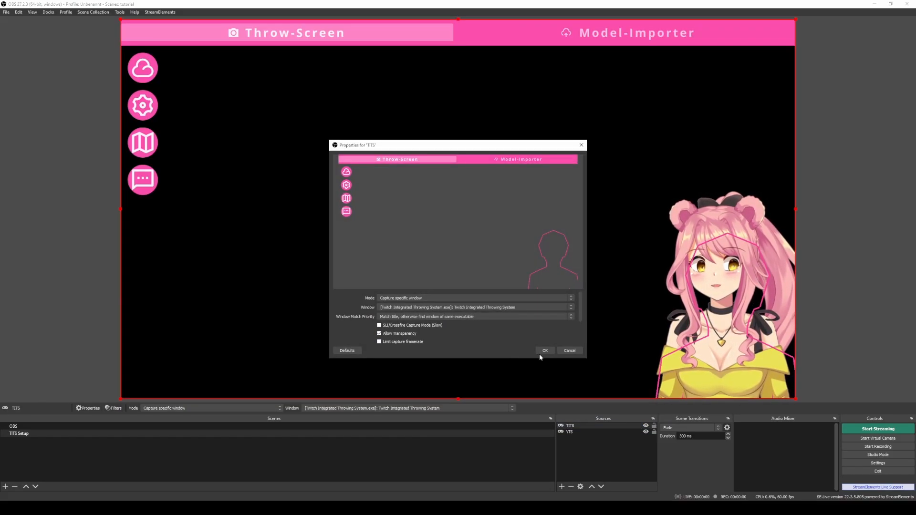
click(544, 351)
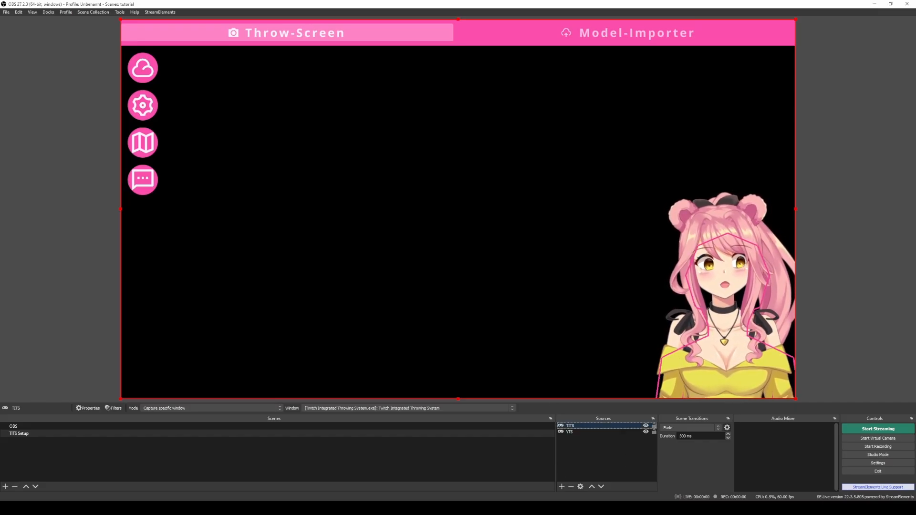
click(141, 67)
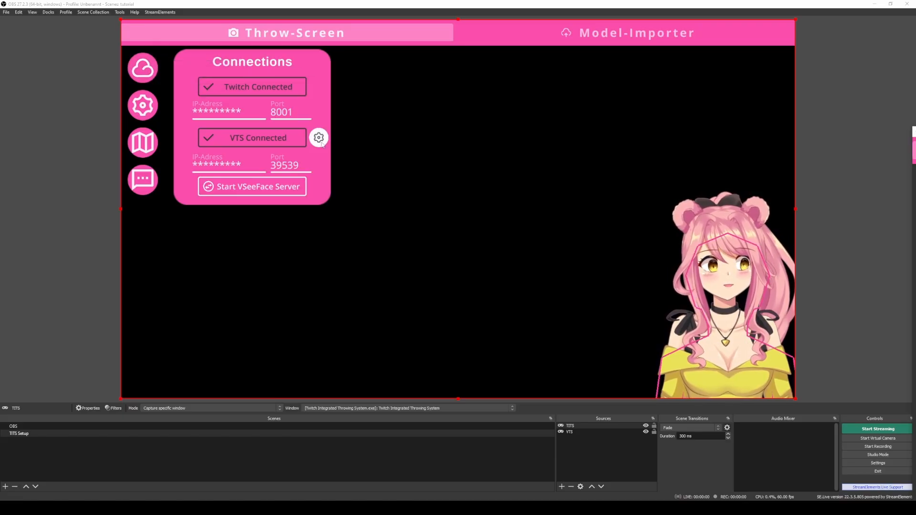
Drag the Model Calibration sliders to Width 1.05, Height 1.13 and Pivot Y 0.11.
click(318, 138)
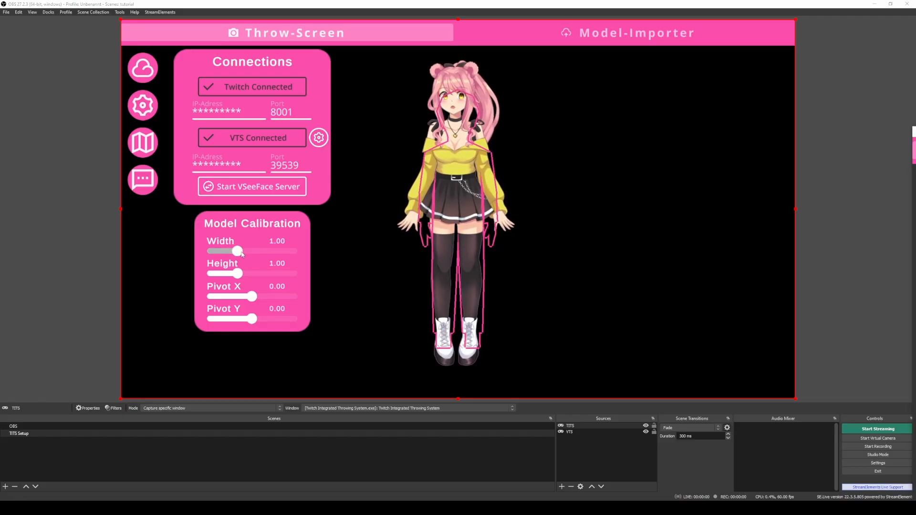
drag(237, 252, 225, 252)
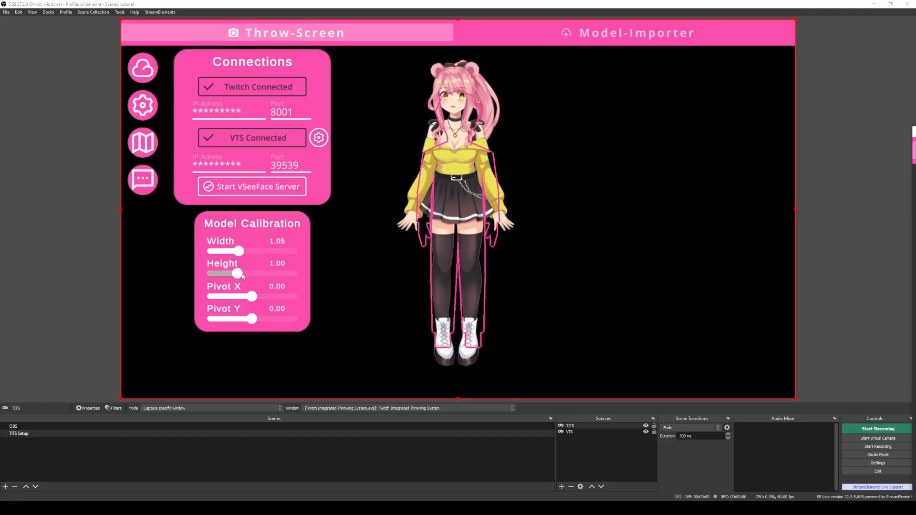
drag(237, 273, 243, 273)
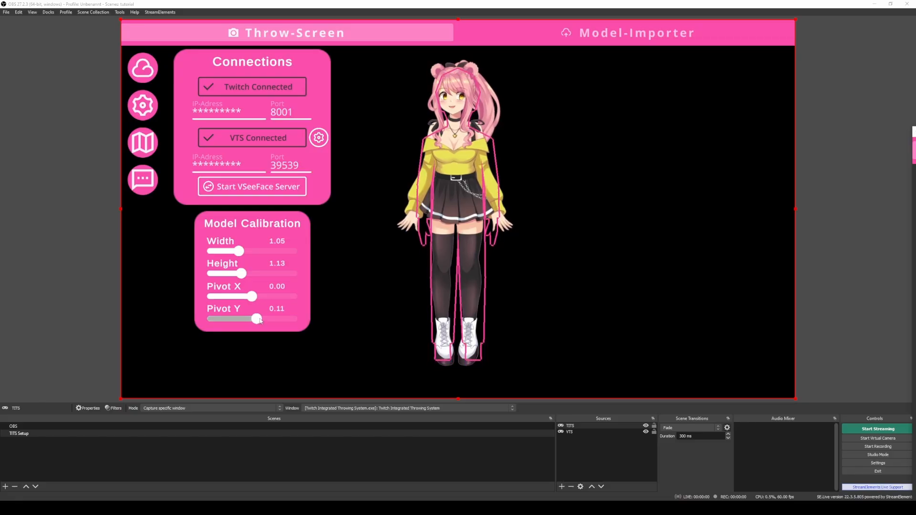
drag(255, 319, 250, 320)
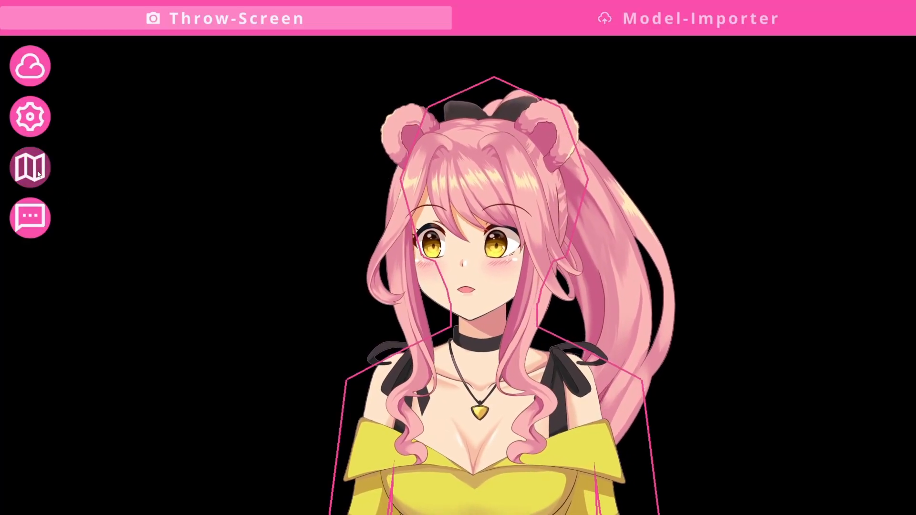
Position a scene preset with X, Y and Scale sliders, assign a hotkey, then delete it.
click(29, 167)
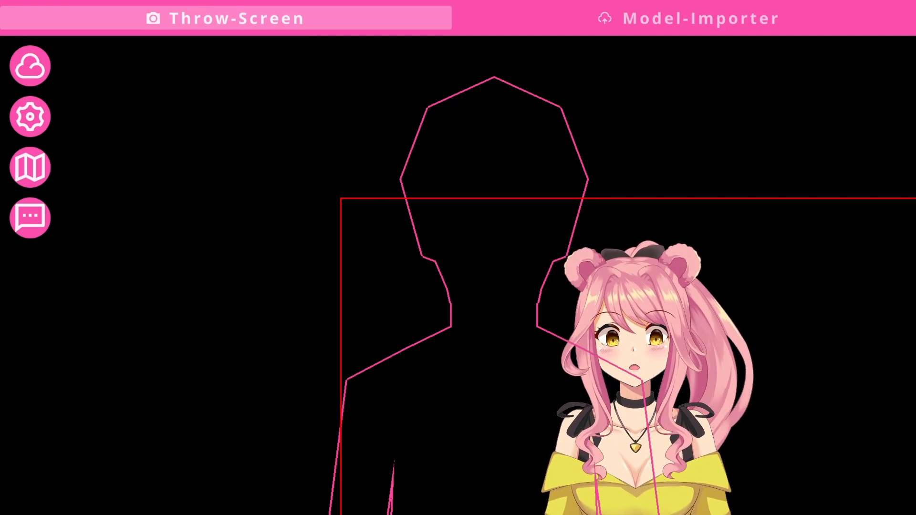
click(29, 167)
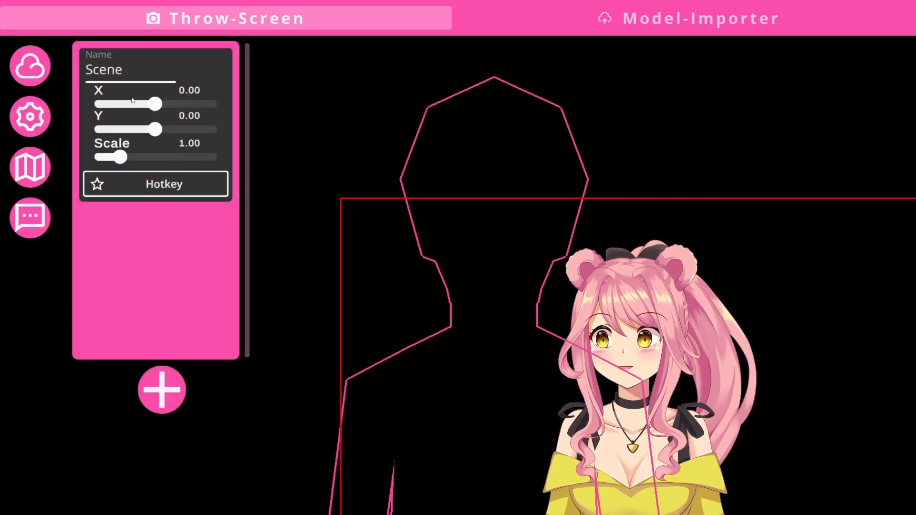
drag(160, 129, 139, 129)
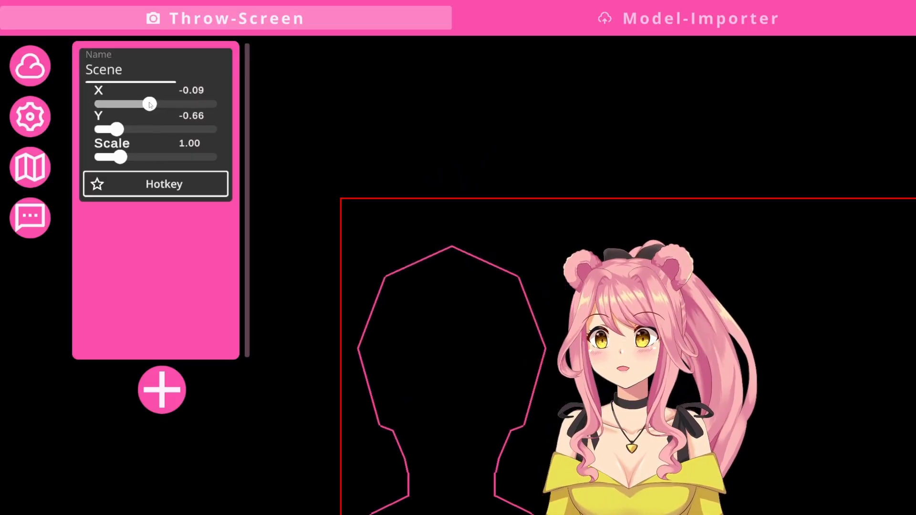
drag(150, 104, 178, 104)
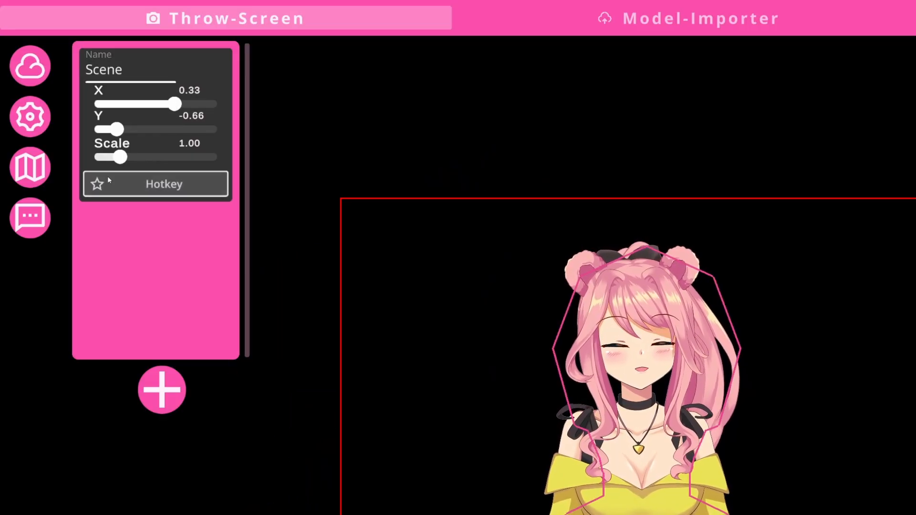
drag(126, 157, 108, 157)
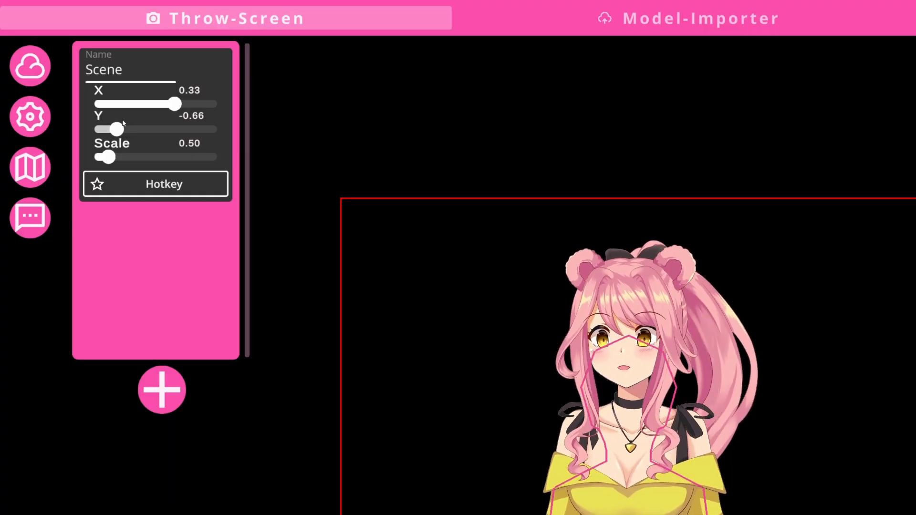
drag(115, 129, 129, 129)
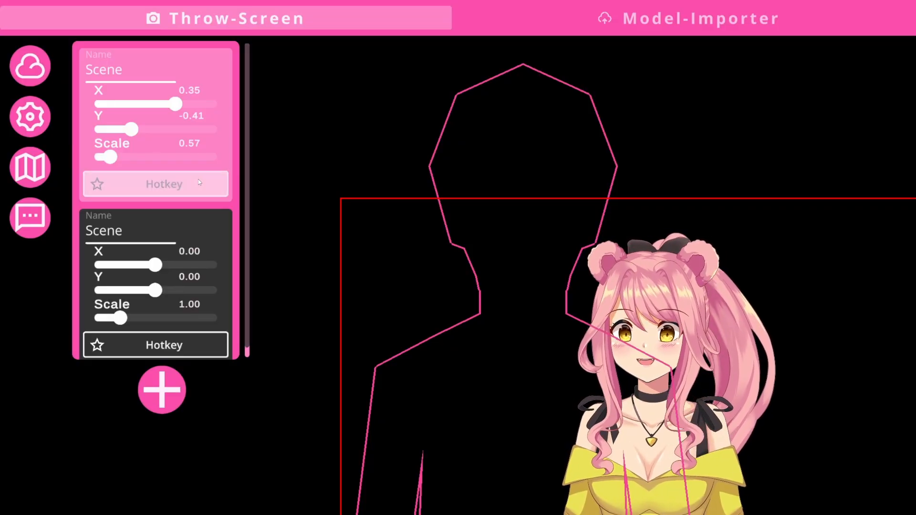
click(164, 185)
text(A)
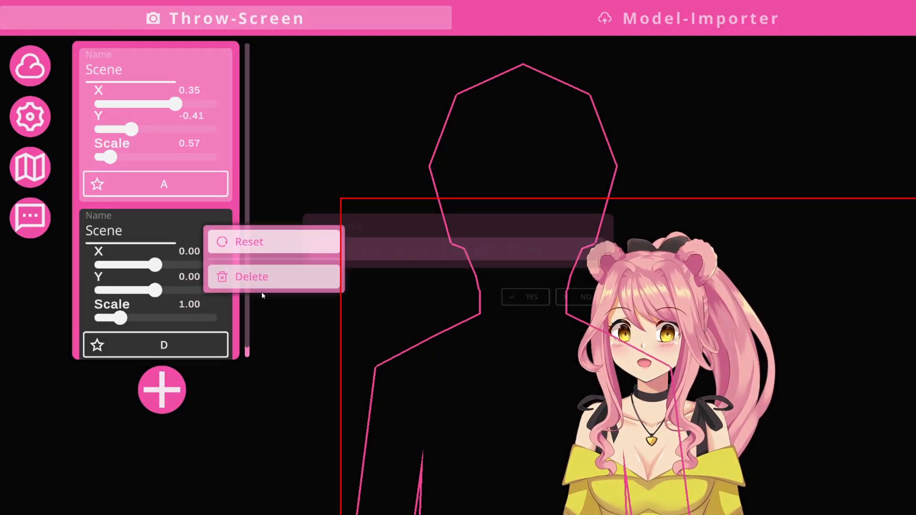
click(252, 276)
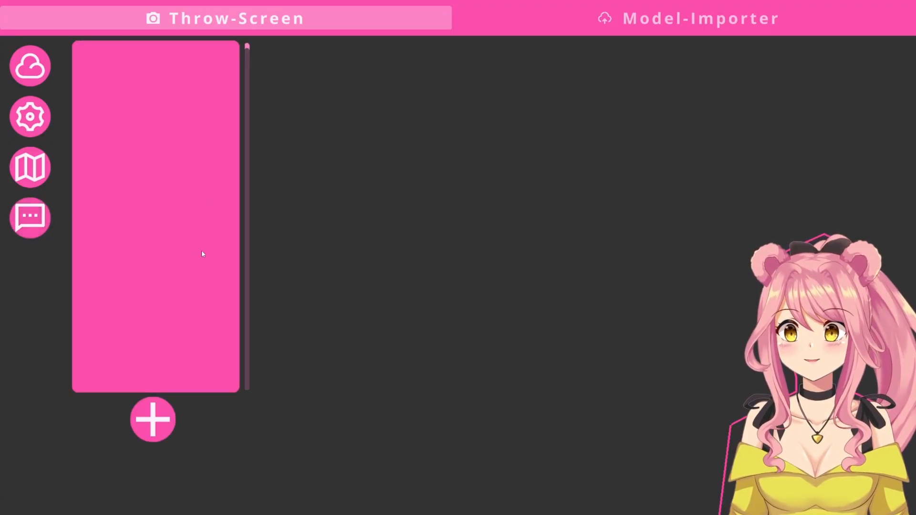
Add a new trigger and rename it from New Trigger to Throw.
click(153, 419)
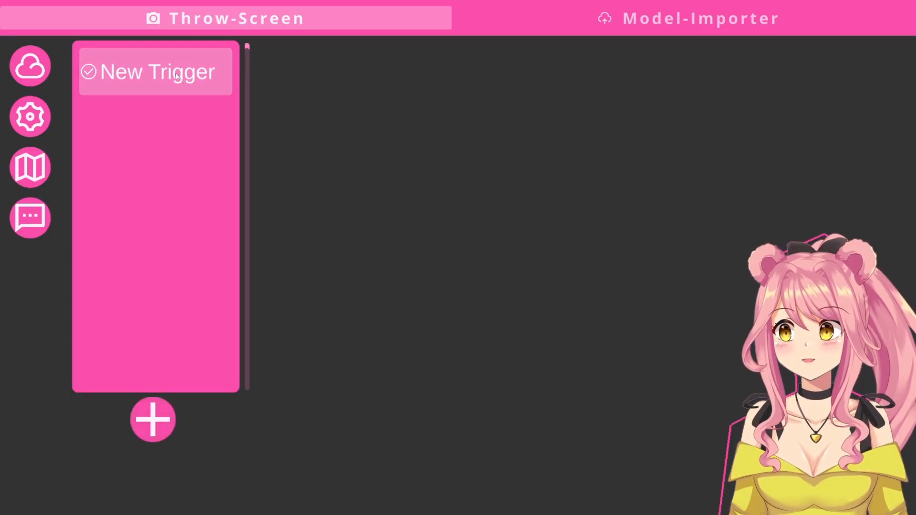
click(155, 70)
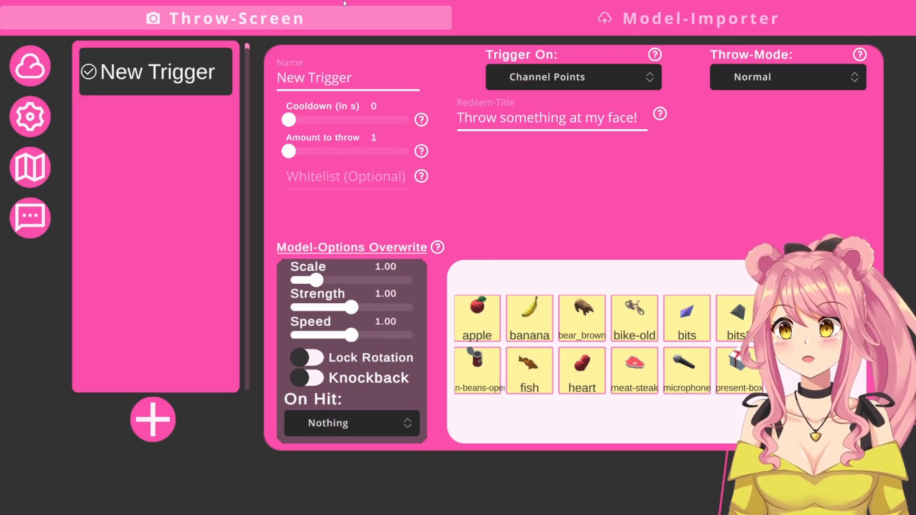
text(Throw)
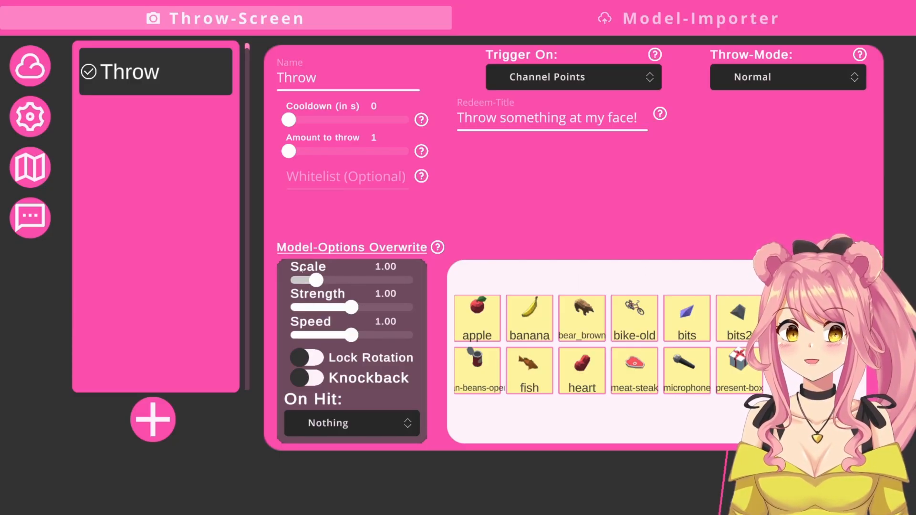
drag(313, 280, 325, 280)
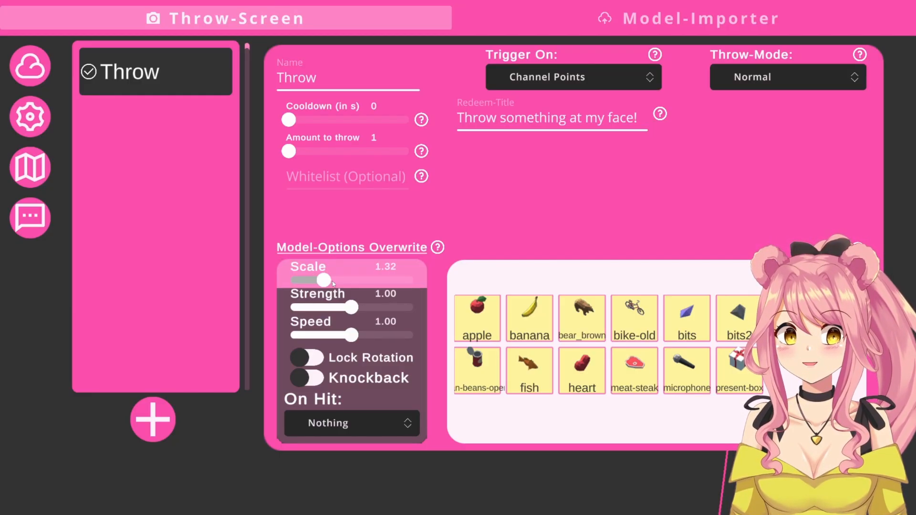
drag(326, 281, 366, 281)
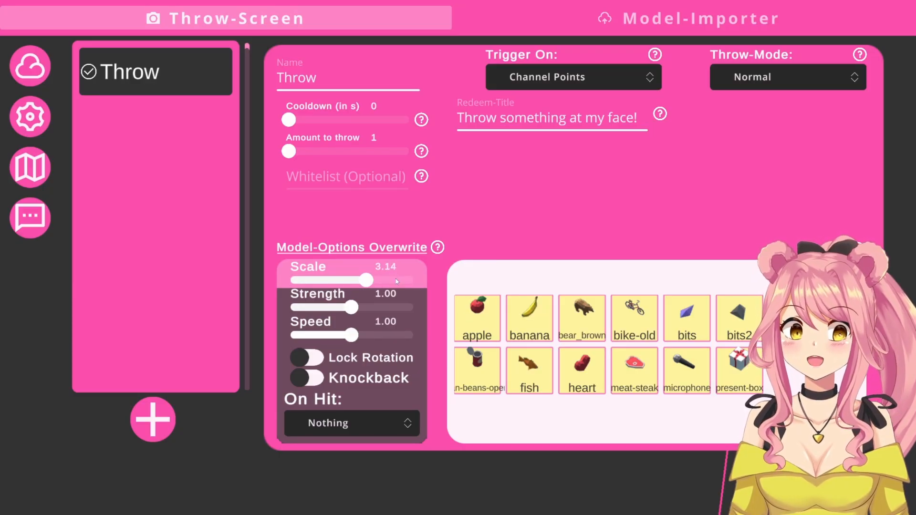
drag(365, 280, 409, 280)
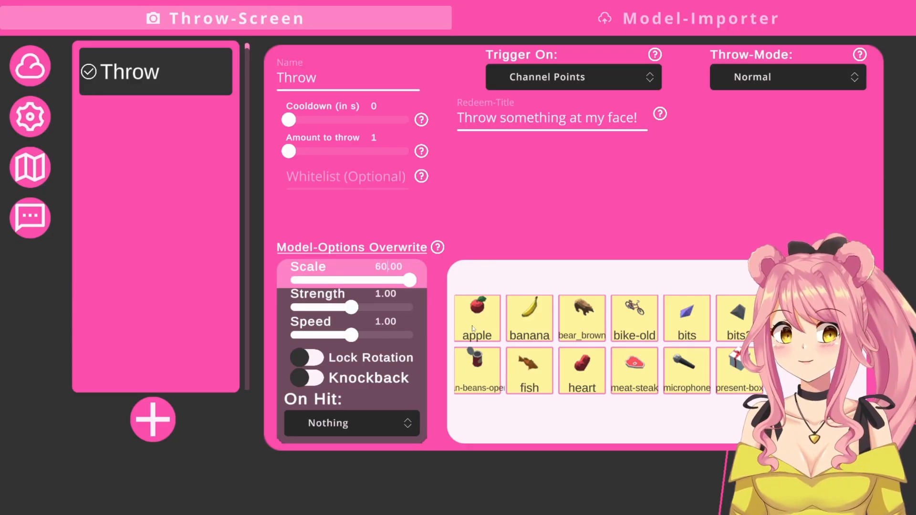
mouse_move(444, 304)
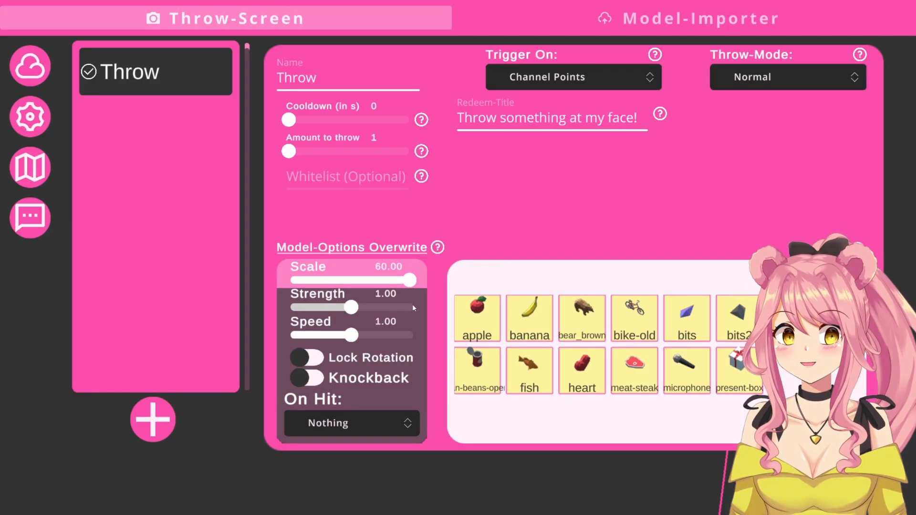
drag(412, 280, 295, 280)
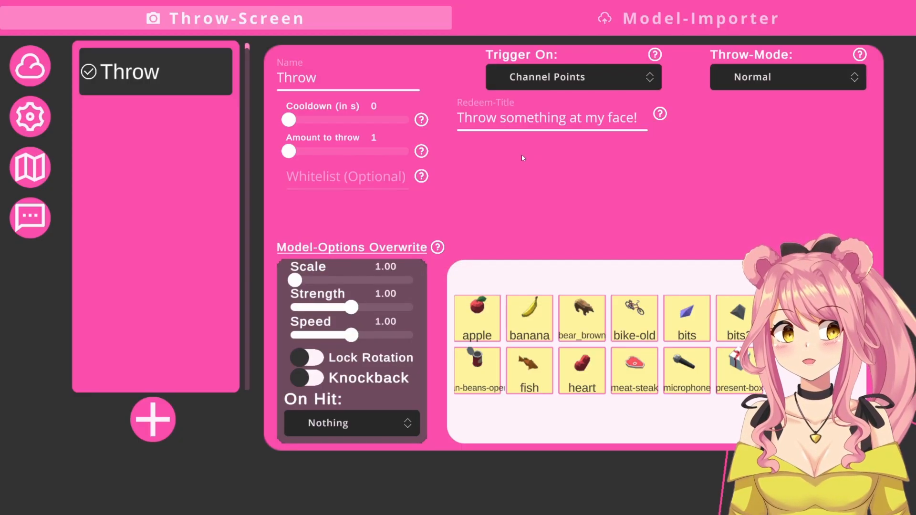
mouse_move(524, 132)
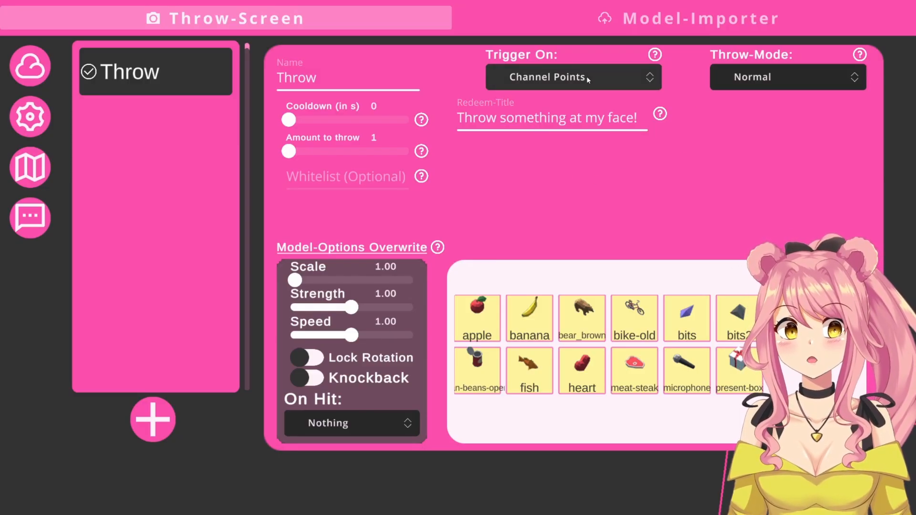
Make the Throw trigger fire on Bits, with Amount minimum 100 and maximum 1000.
click(573, 76)
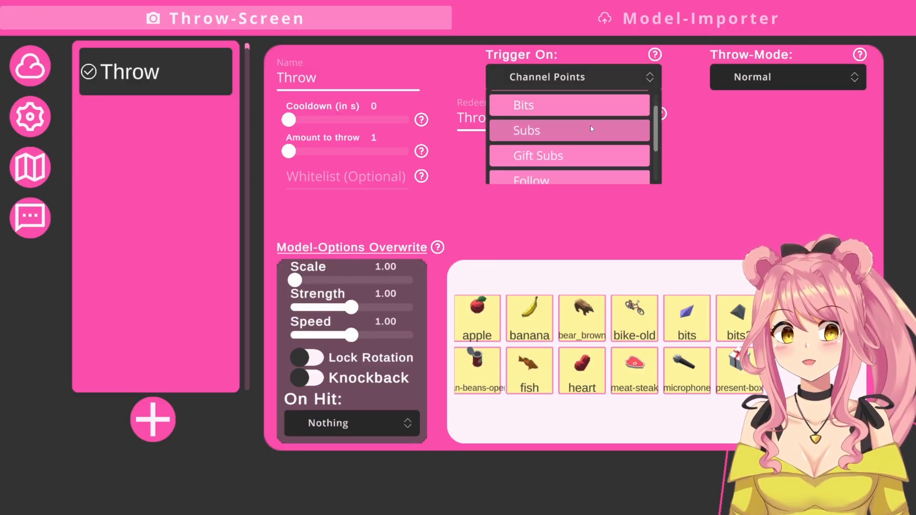
scroll(down, 3)
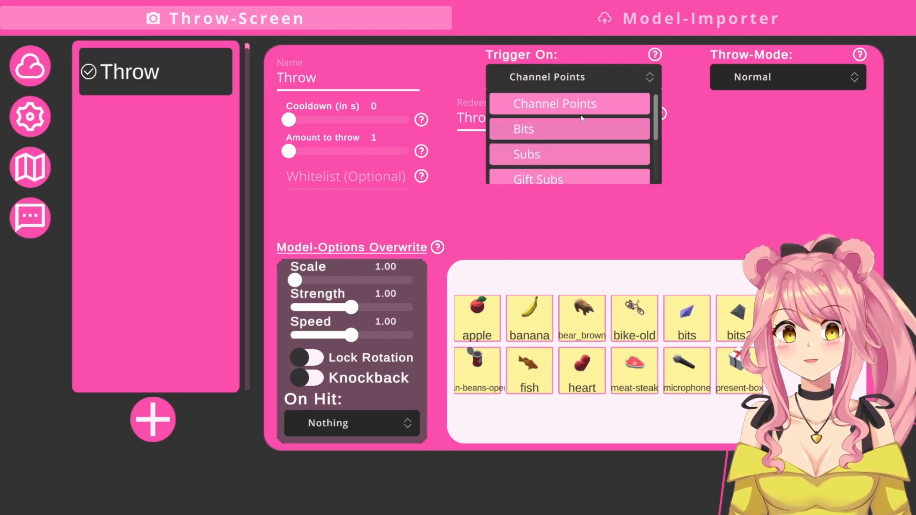
click(524, 130)
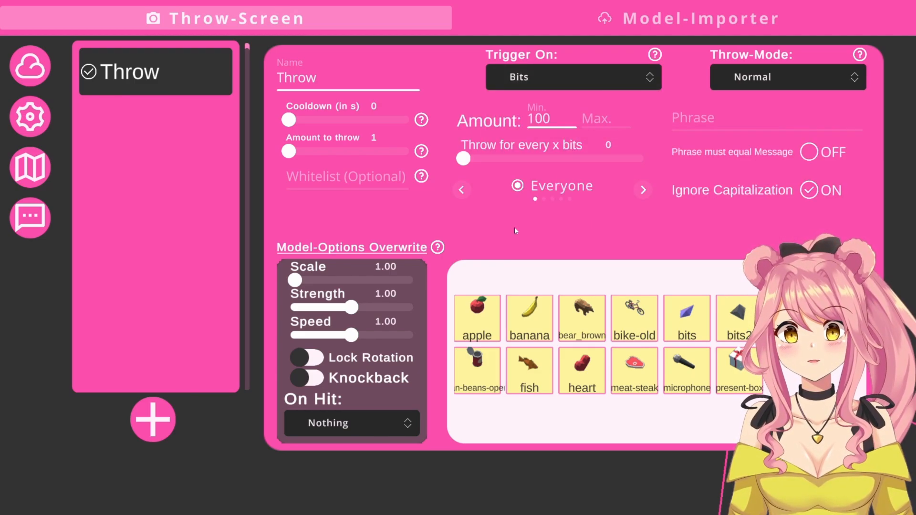
mouse_move(521, 243)
text(1)
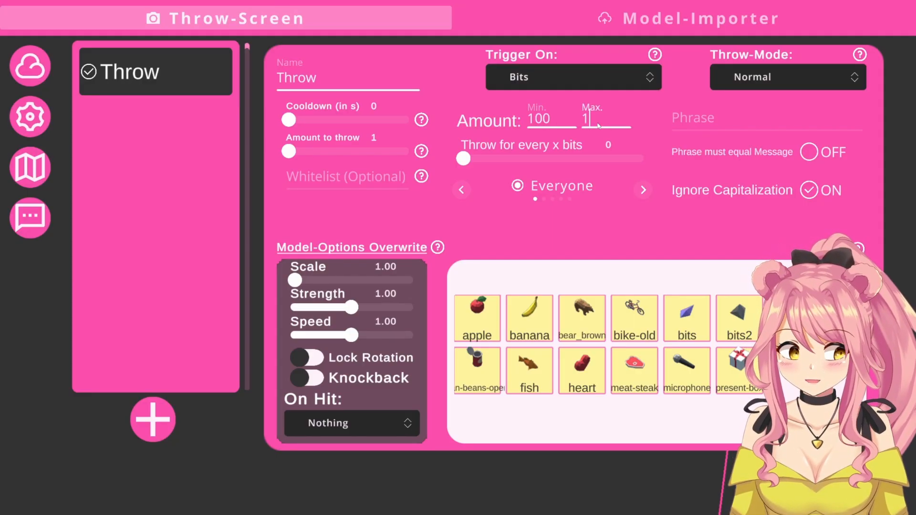
text(000)
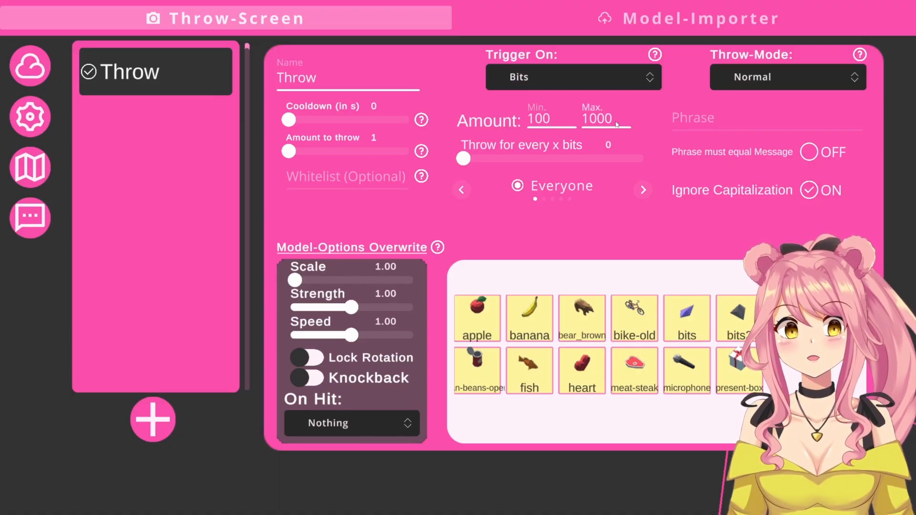
mouse_move(595, 257)
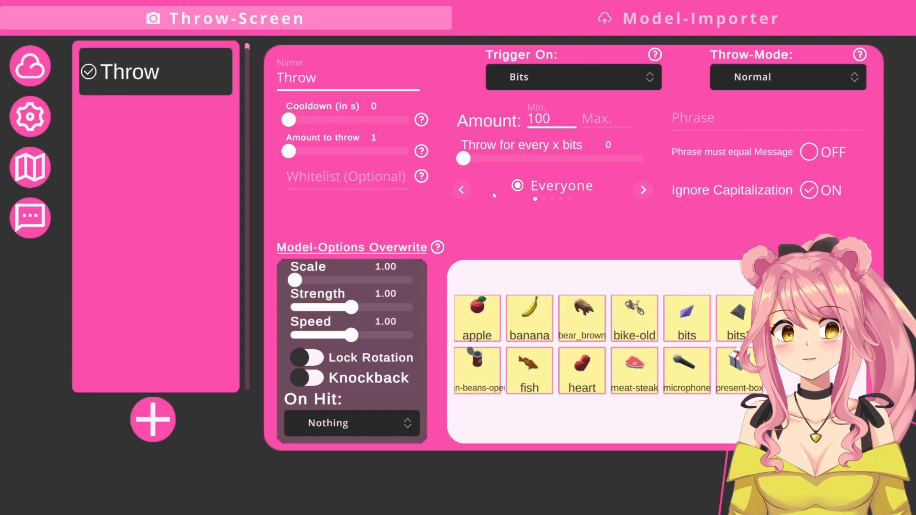
Cycle the Throw trigger's viewer group back to Everyone.
click(642, 189)
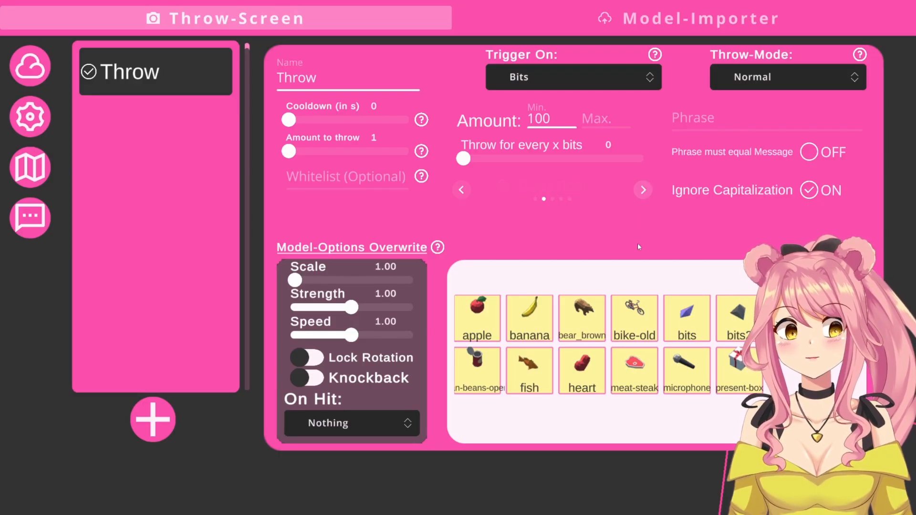
click(642, 190)
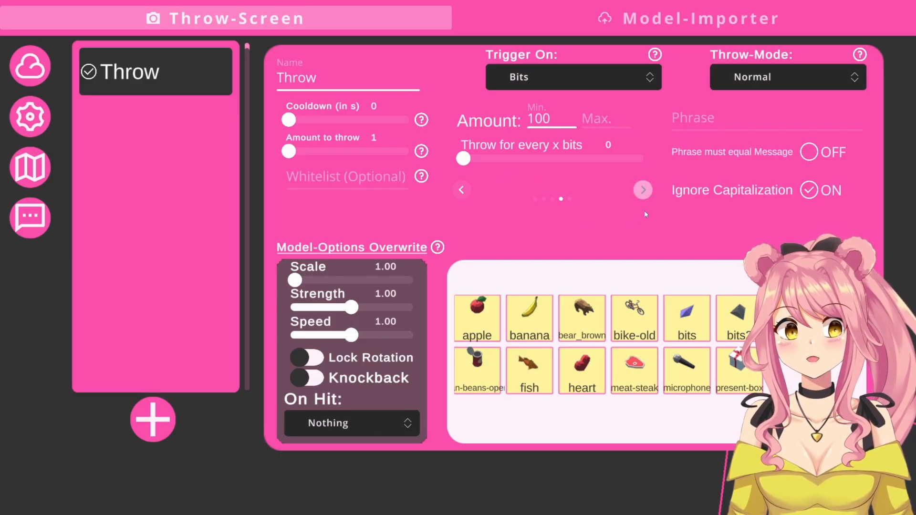
click(642, 189)
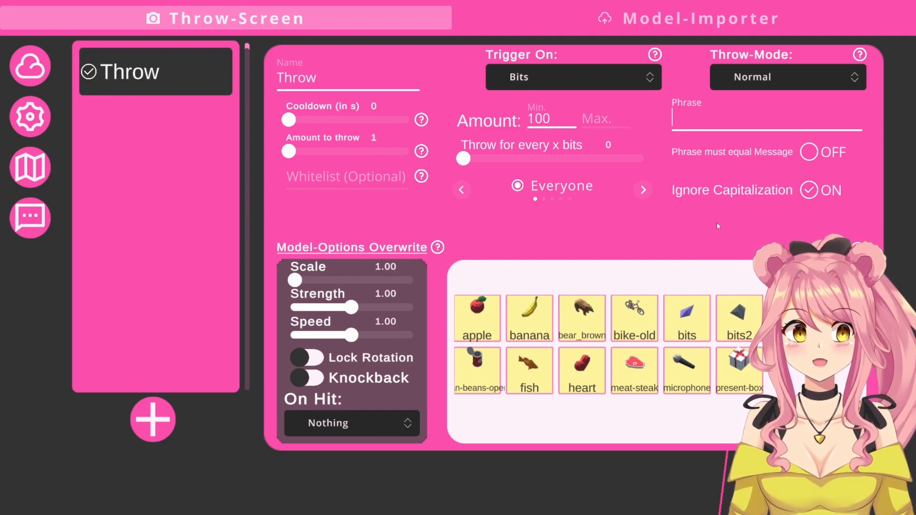
Set the phrase to 'throw' with exact matching left off, and close the settings.
text(th)
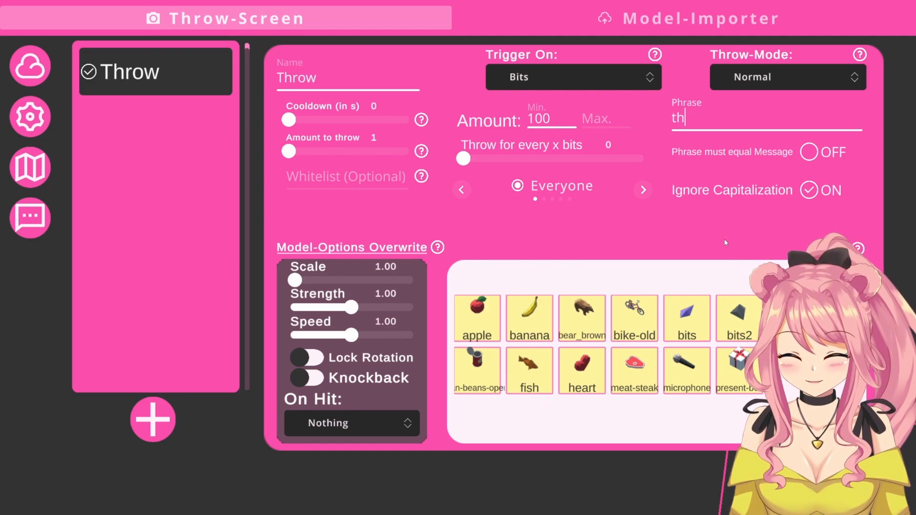
text(row)
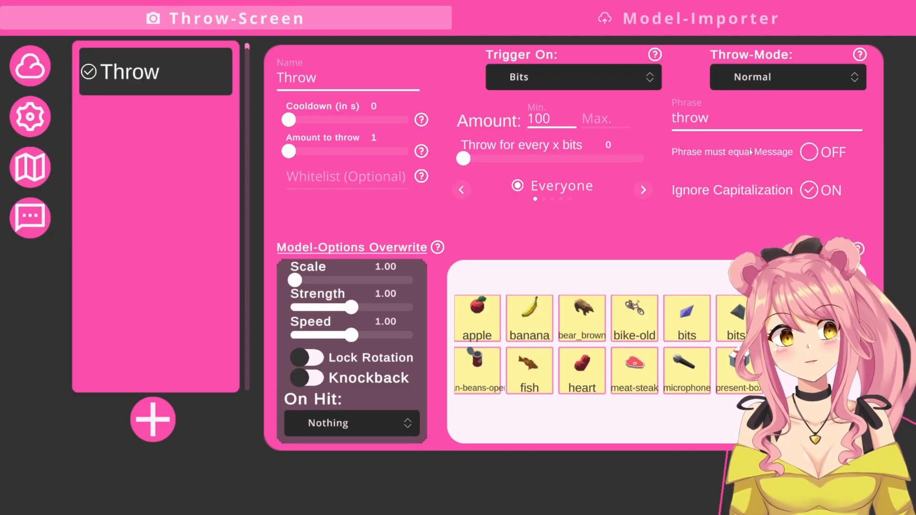
click(809, 151)
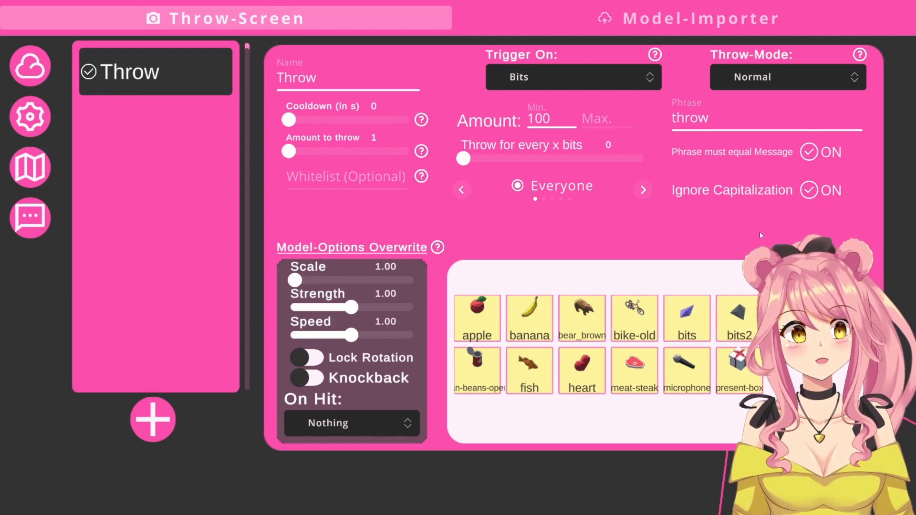
click(809, 152)
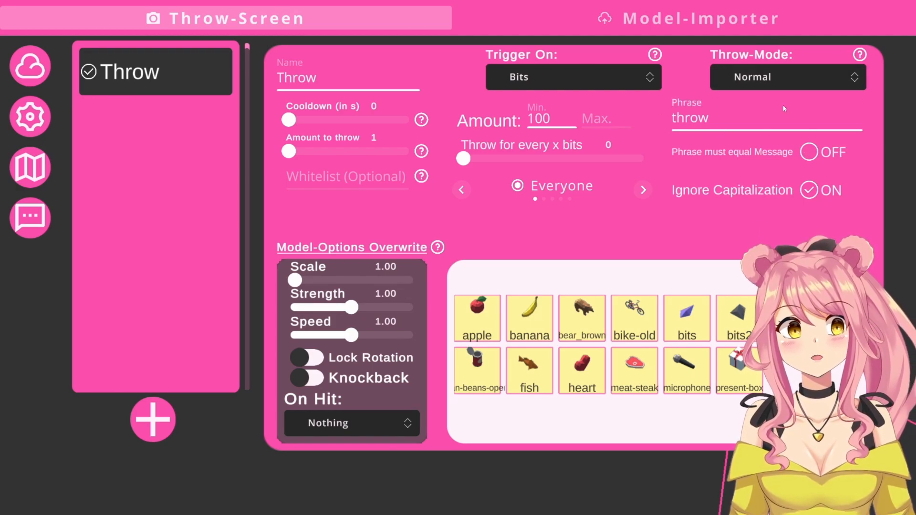
click(786, 76)
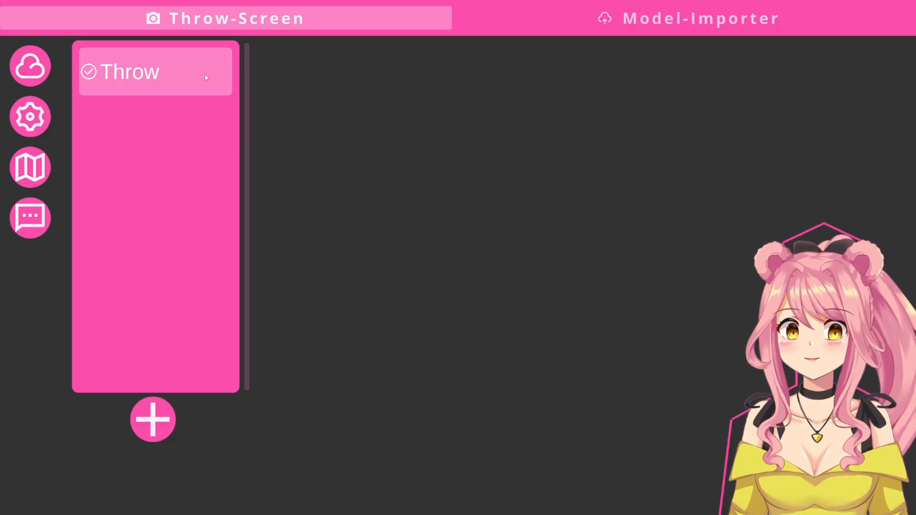
Test-fire the Throw trigger, then switch to the Model-Importer's item collection.
right_click(155, 71)
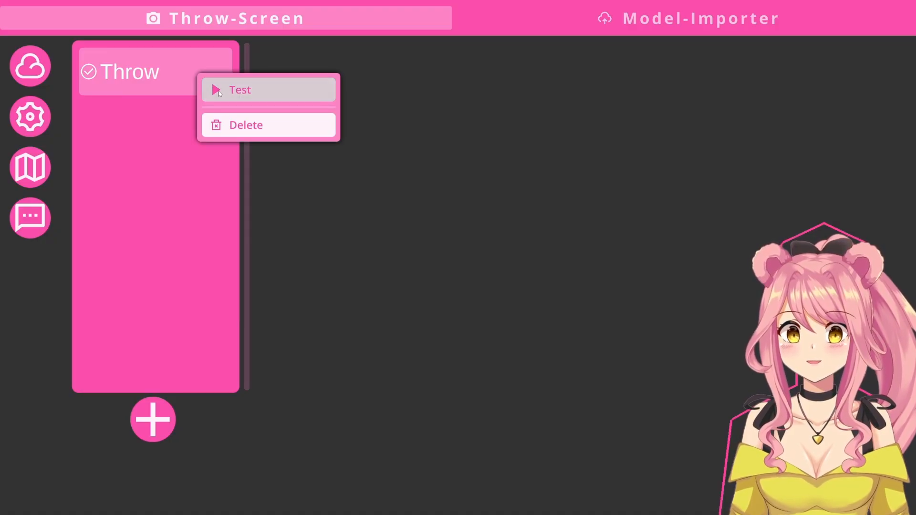
click(287, 130)
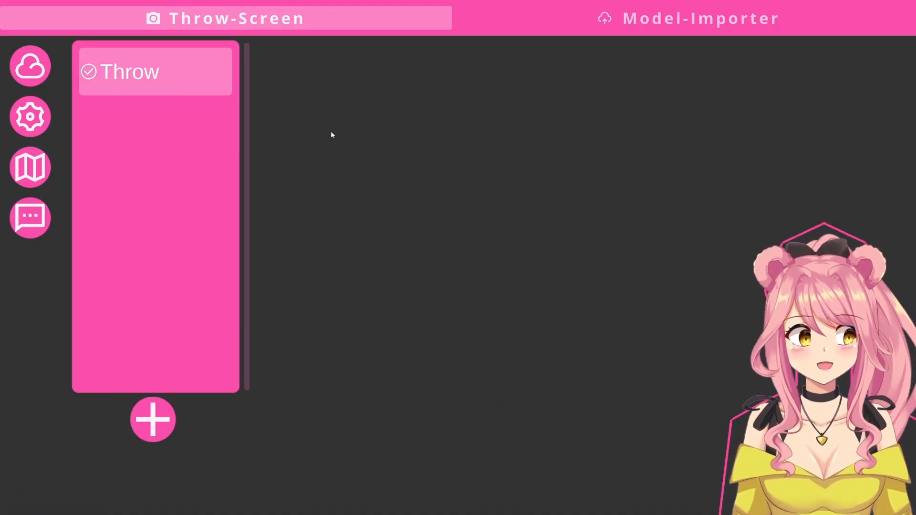
click(130, 71)
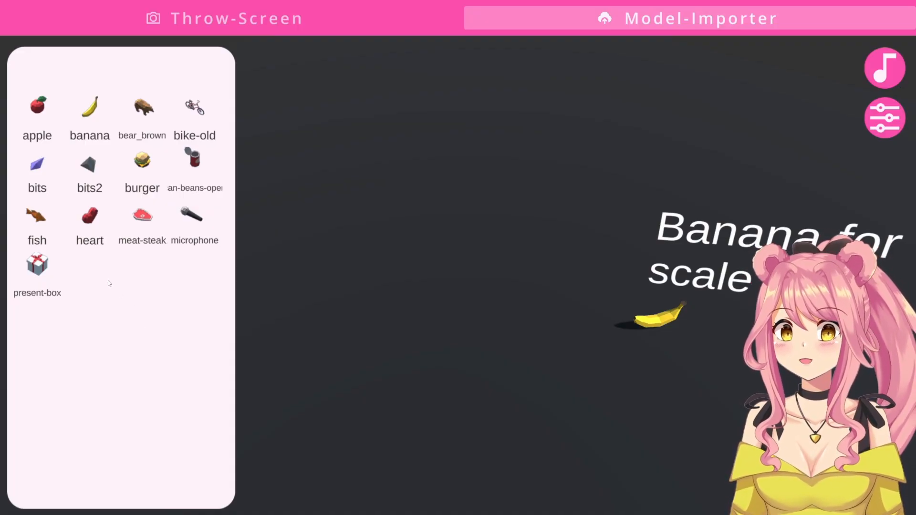
Create a New Folder, move apple and banana into it, and verify its contents.
right_click(108, 283)
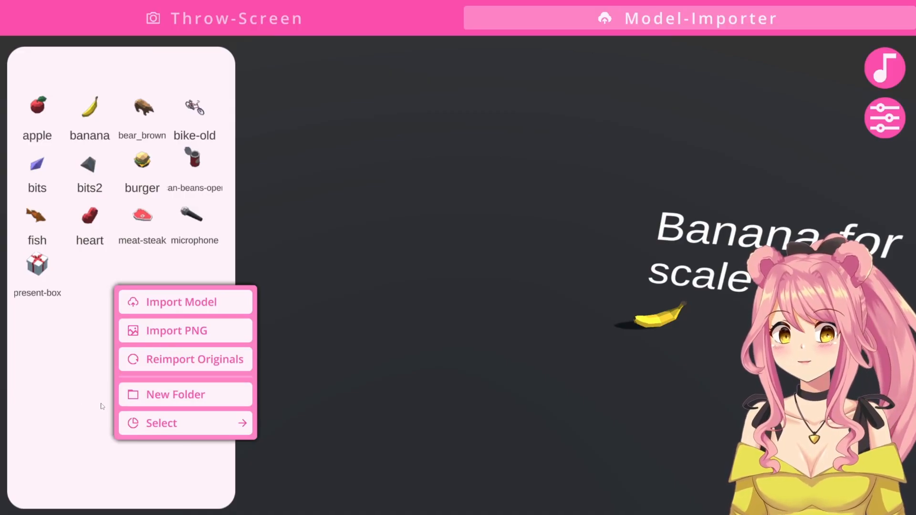
mouse_move(108, 366)
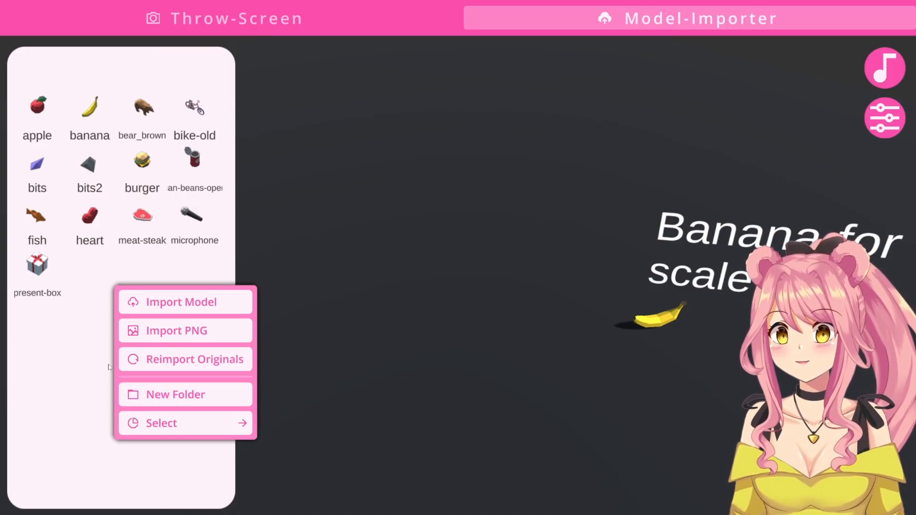
click(175, 395)
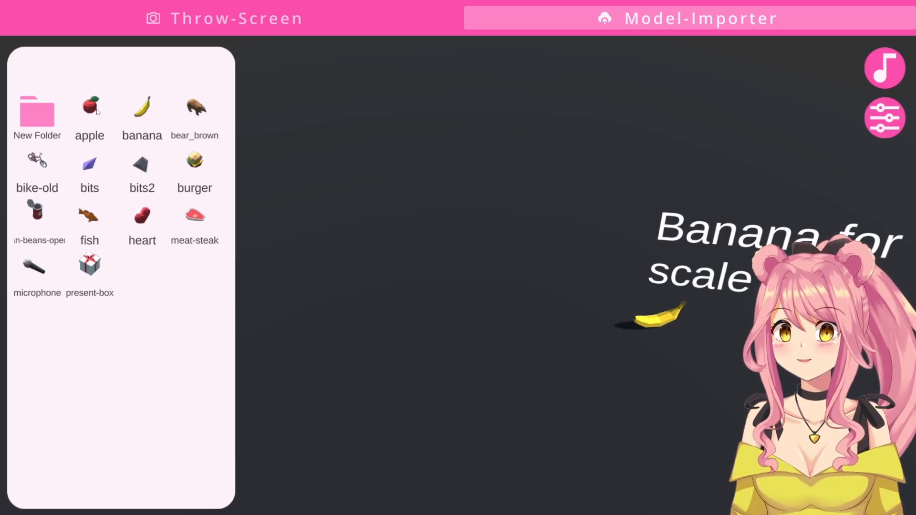
click(89, 111)
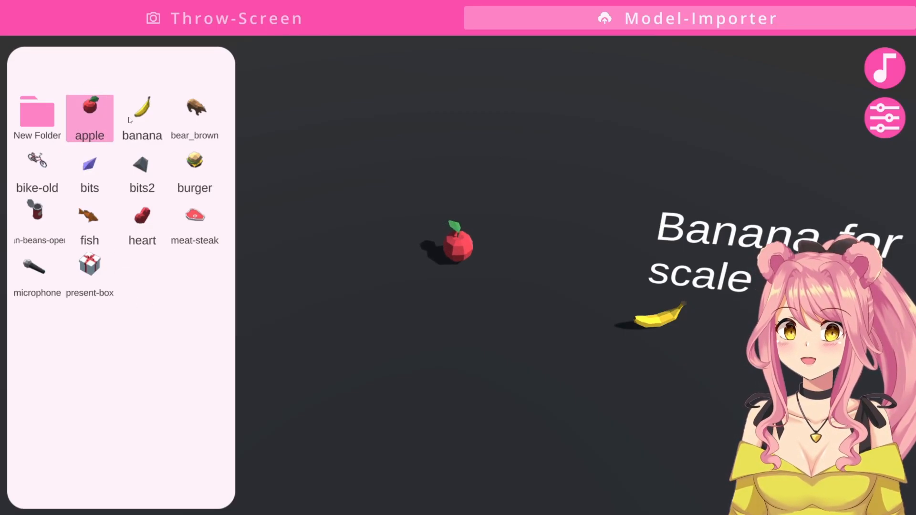
click(142, 117)
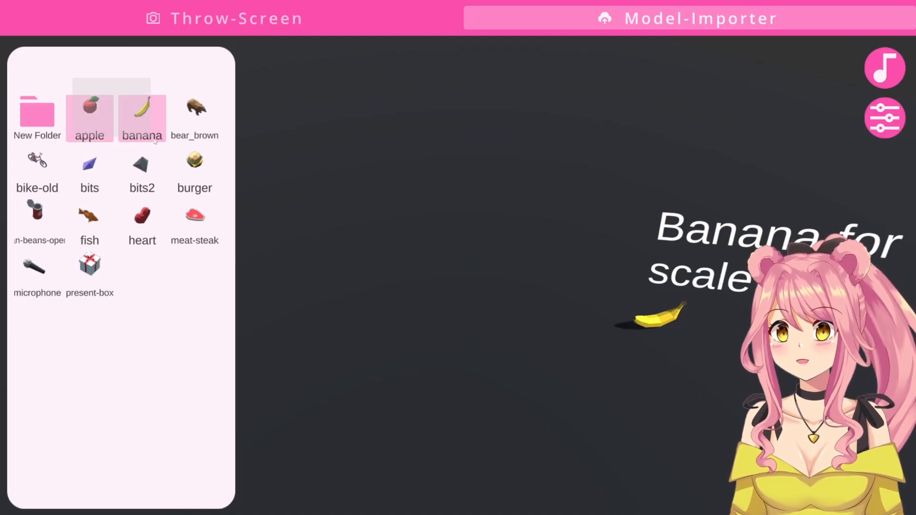
click(89, 117)
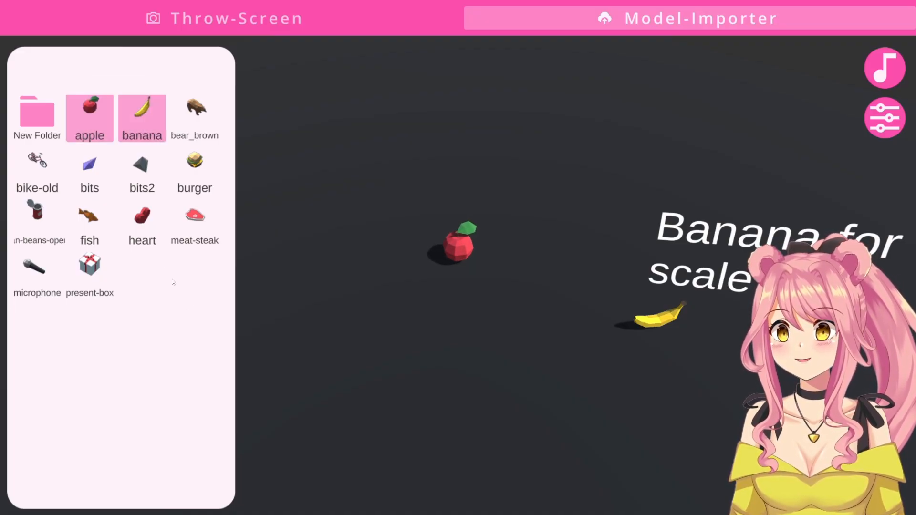
click(89, 117)
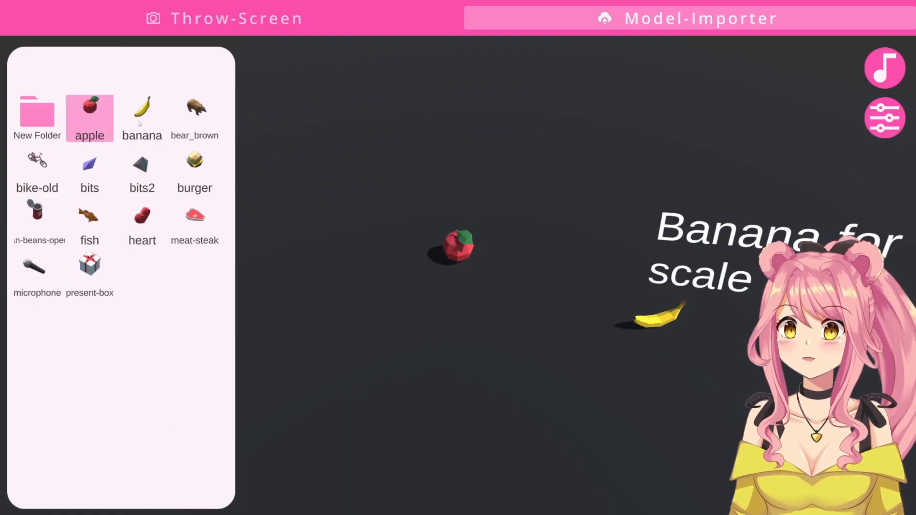
click(142, 117)
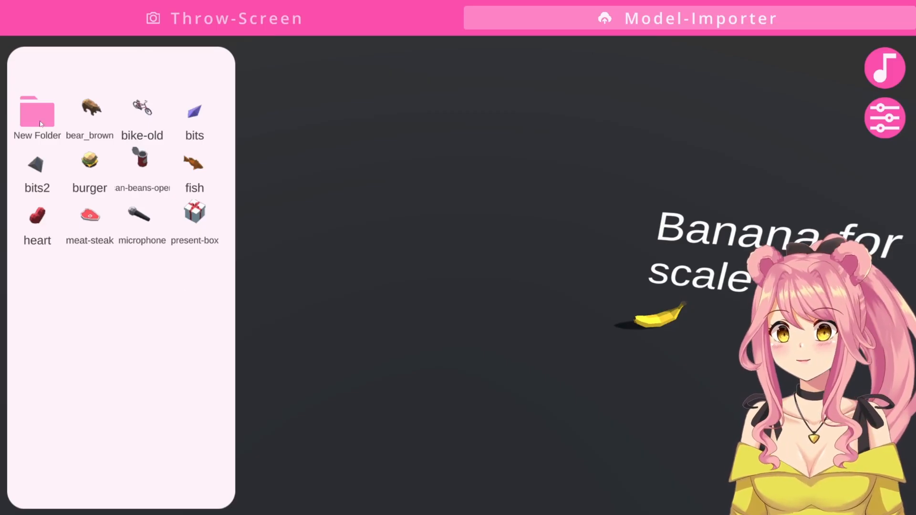
double_click(37, 112)
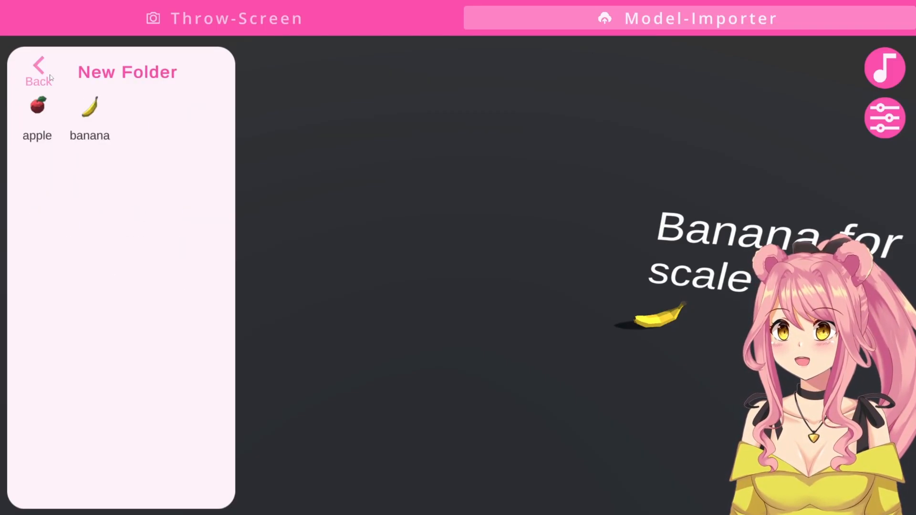
click(37, 70)
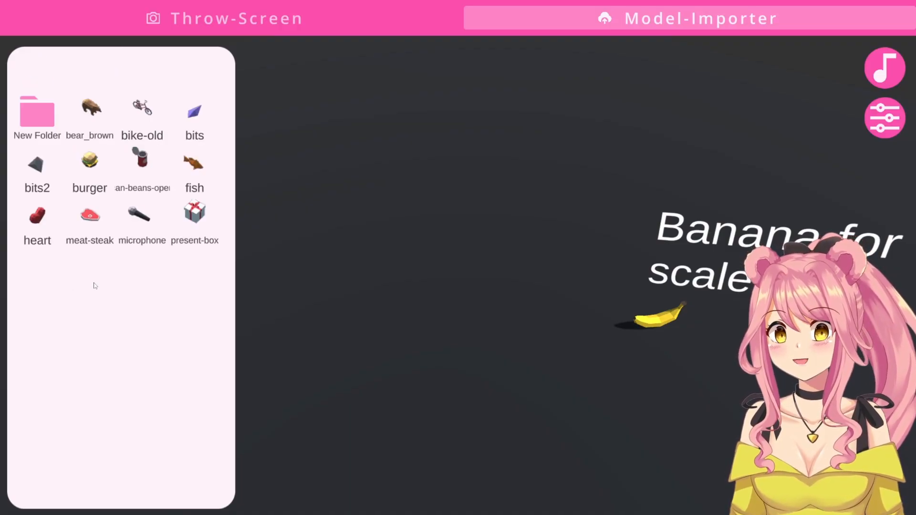
mouse_move(99, 286)
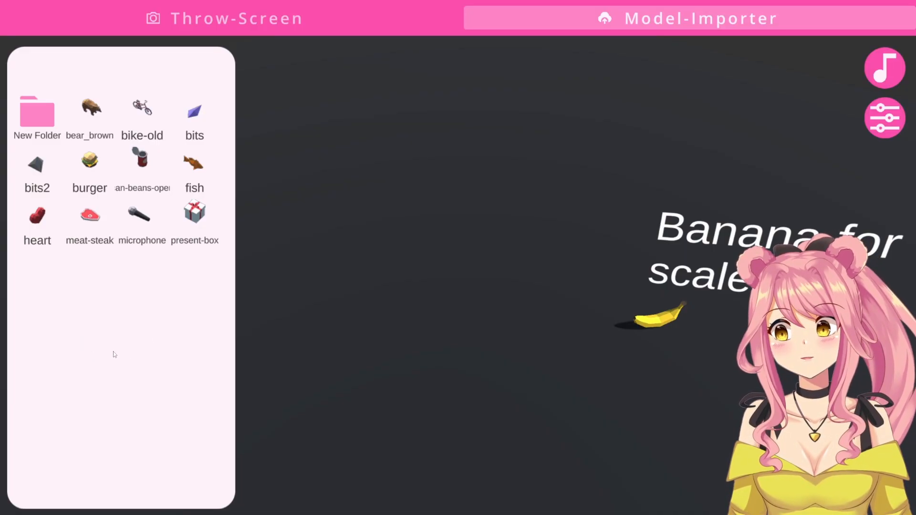
mouse_move(80, 325)
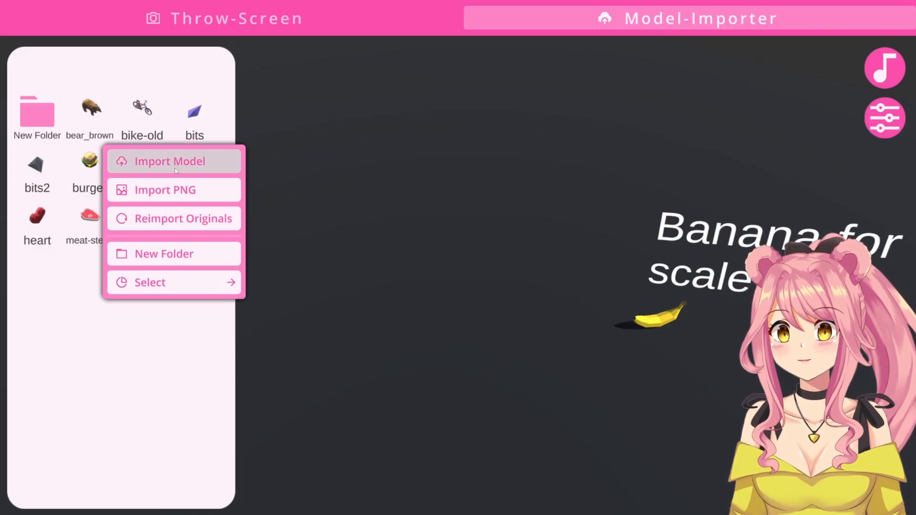
Import TTS_CoffeeMug.fbx as a new item and adjust its scale in Model-Settings.
click(169, 161)
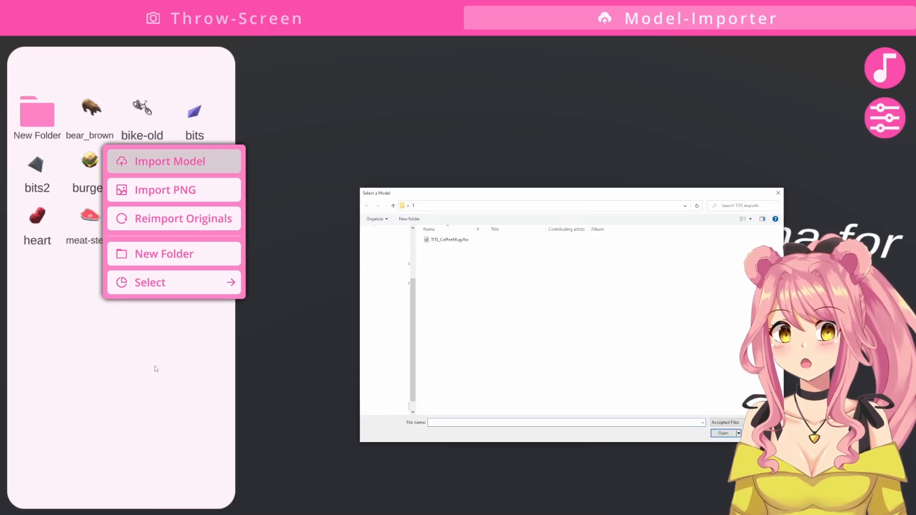
mouse_move(487, 318)
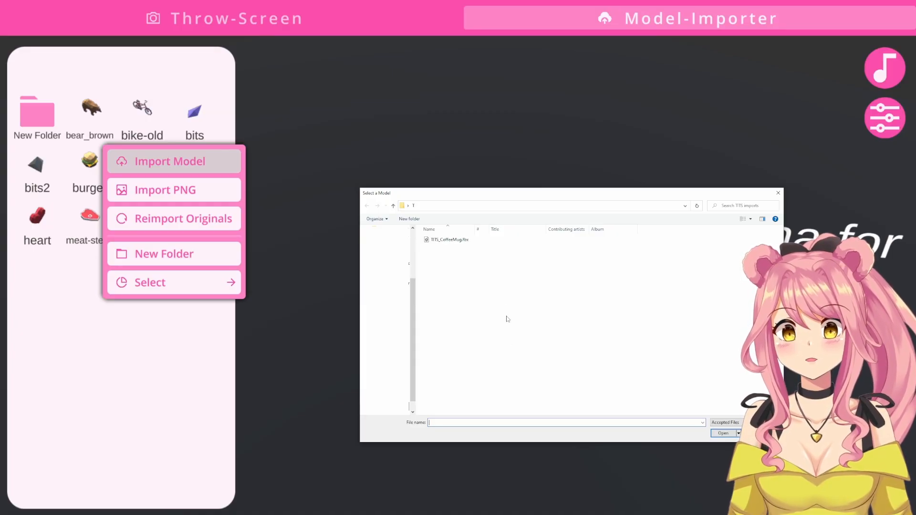
click(722, 433)
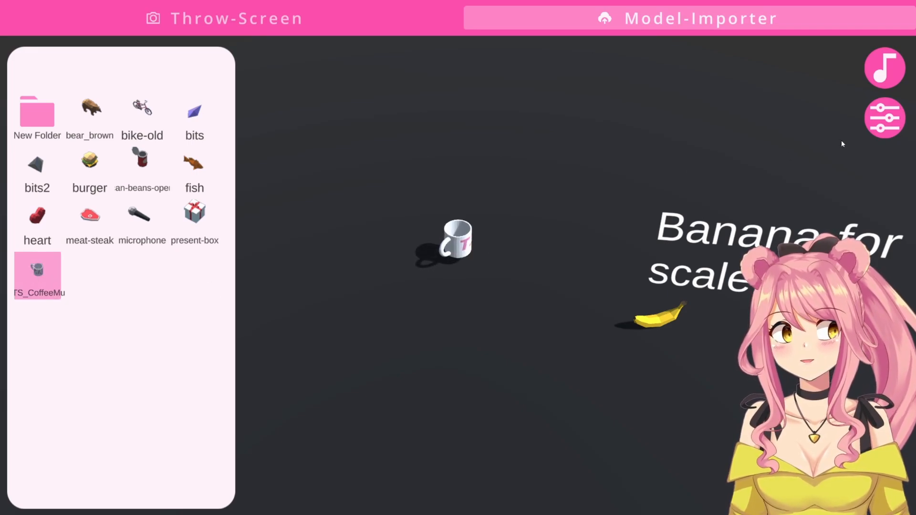
click(884, 118)
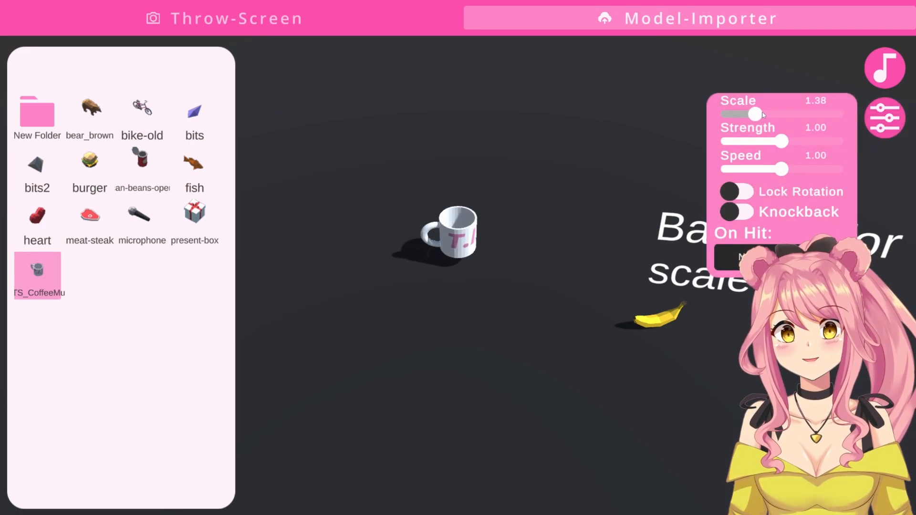
drag(758, 115, 785, 115)
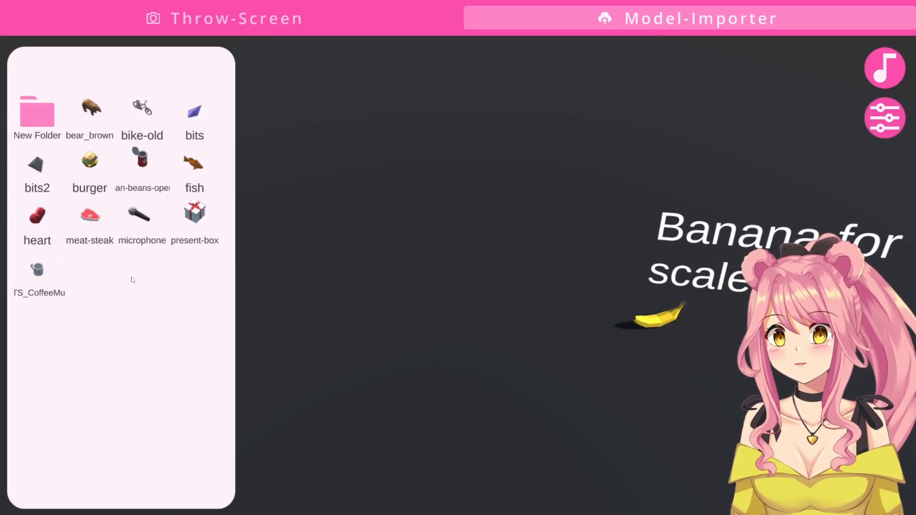
Import the water bottle PNG, preview its thumbnail, then deselect it.
click(201, 163)
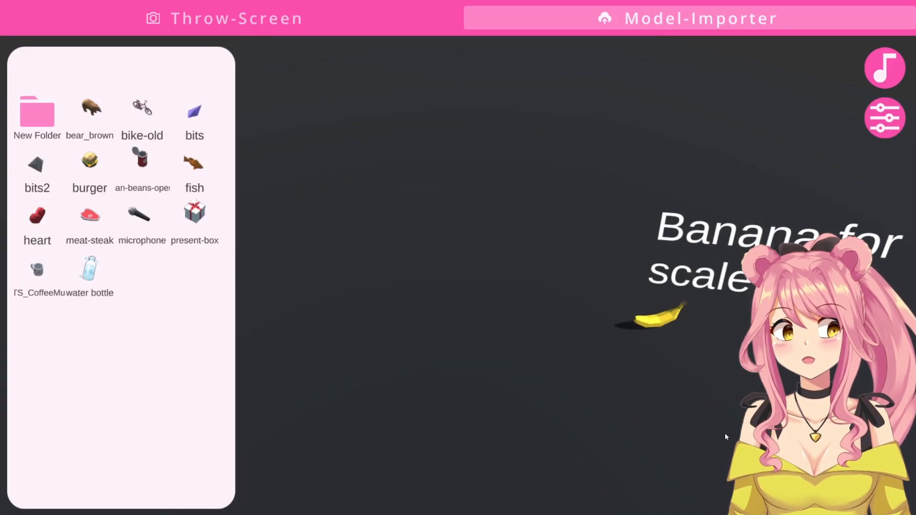
click(89, 275)
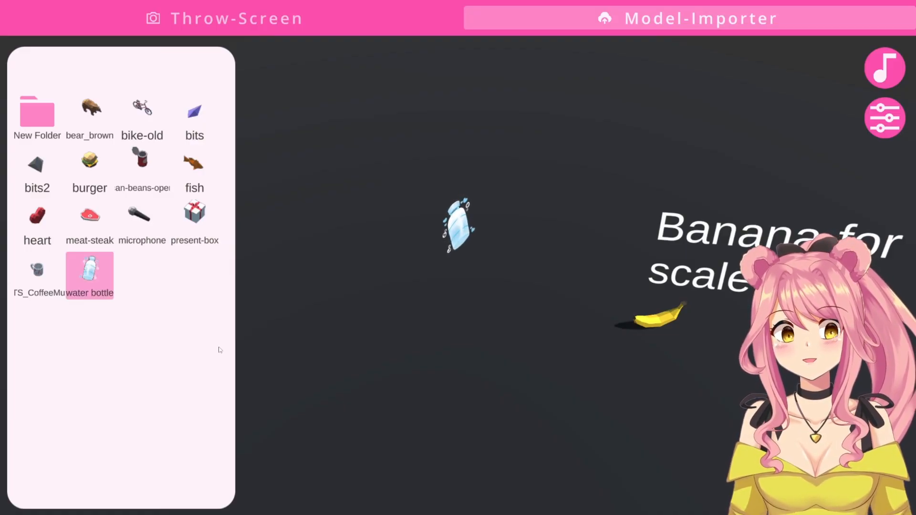
click(89, 274)
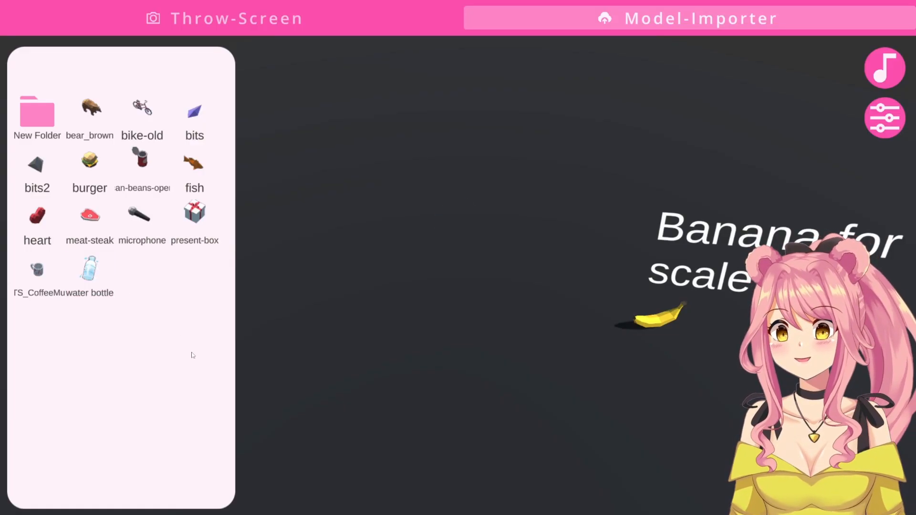
mouse_move(884, 66)
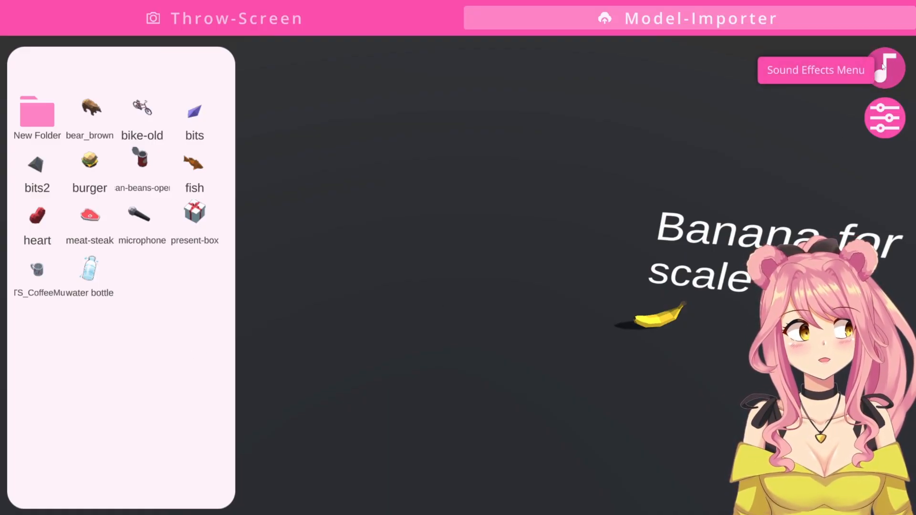
Play the Default sound, then import bonk.mp3 as a new sound effect.
click(885, 69)
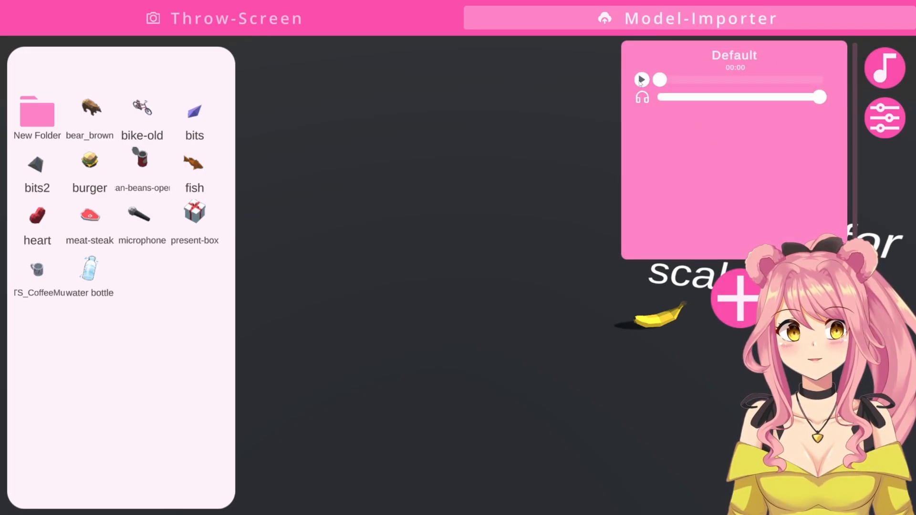
click(641, 79)
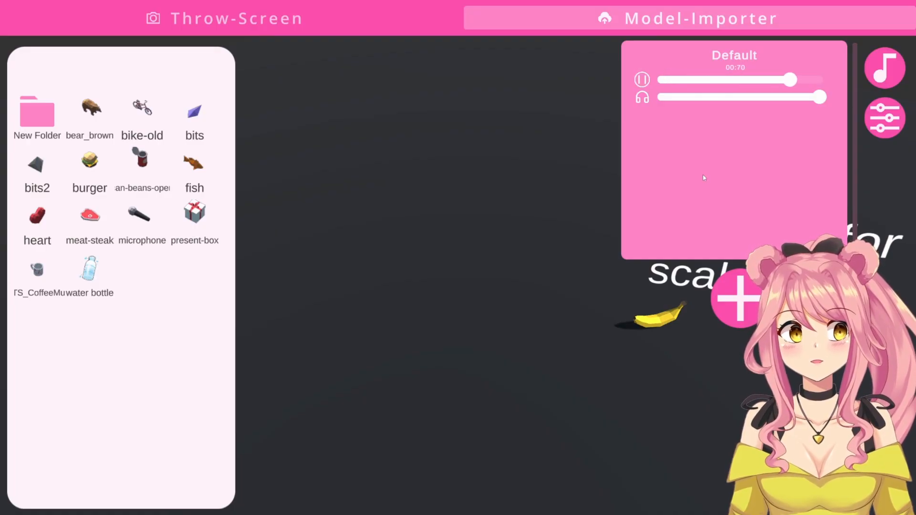
click(641, 80)
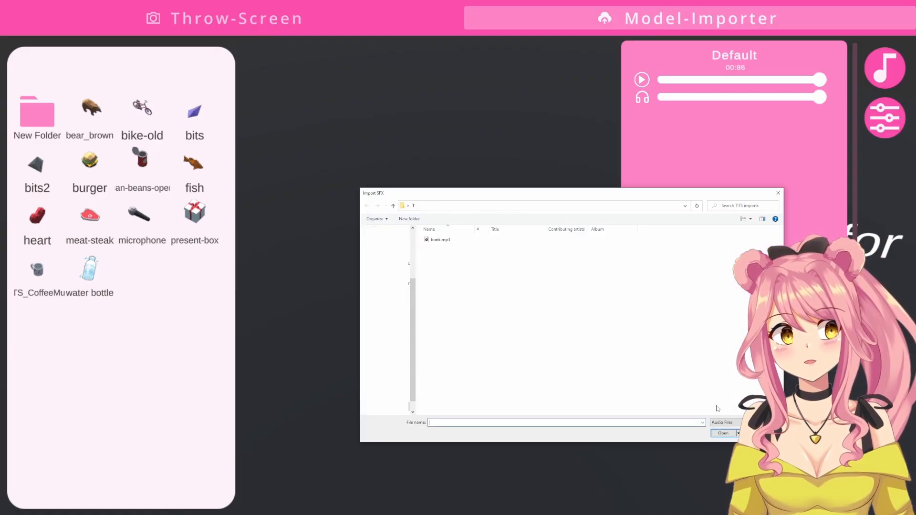
click(440, 239)
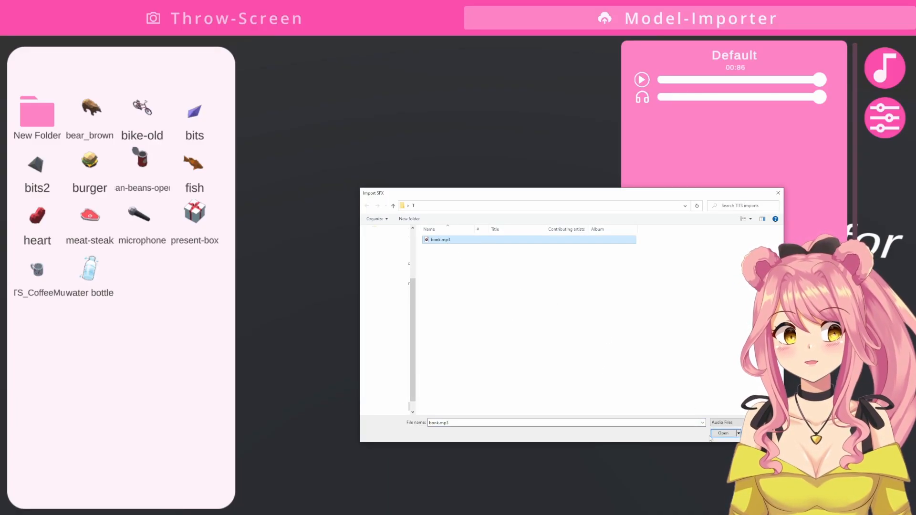
click(723, 433)
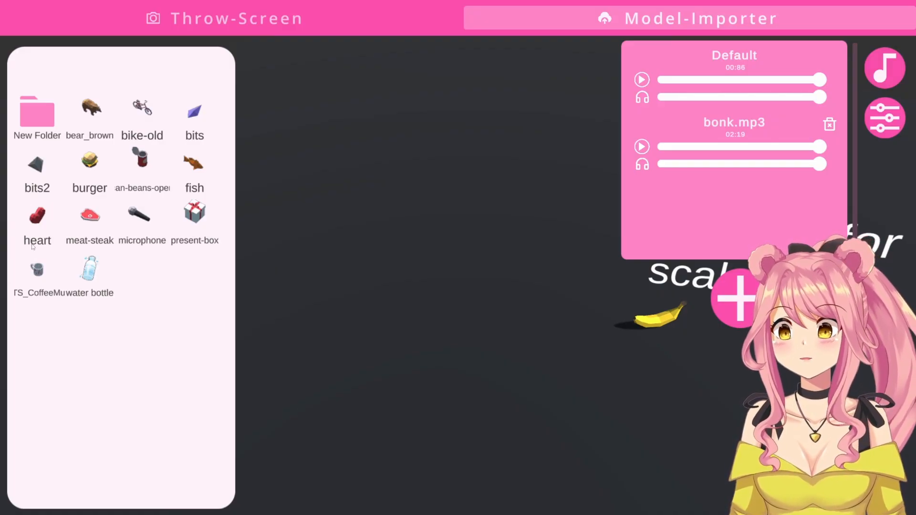
Select a group of items, clear the selection, and close the sound effects list.
click(36, 270)
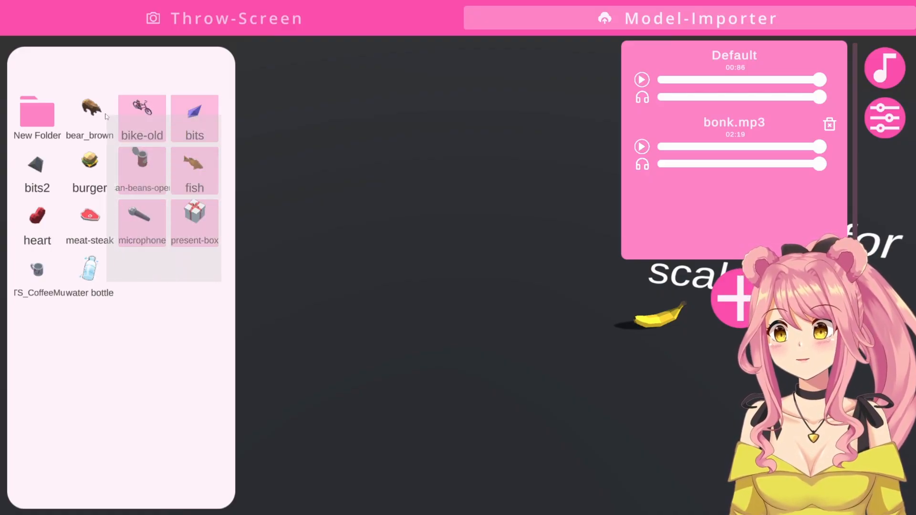
click(89, 111)
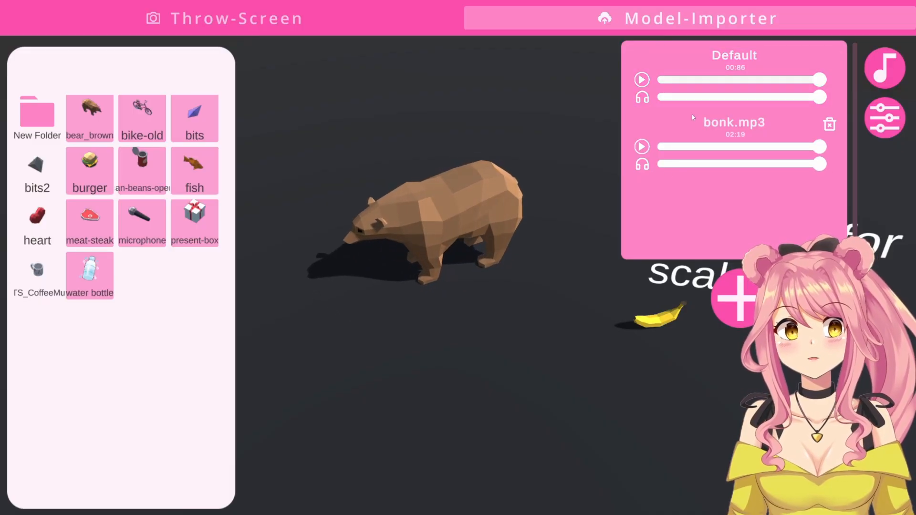
click(734, 128)
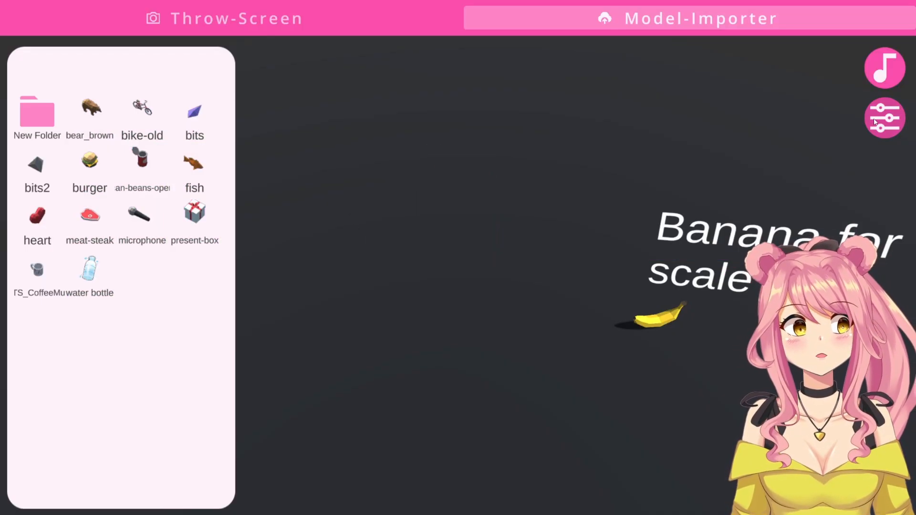
mouse_move(884, 117)
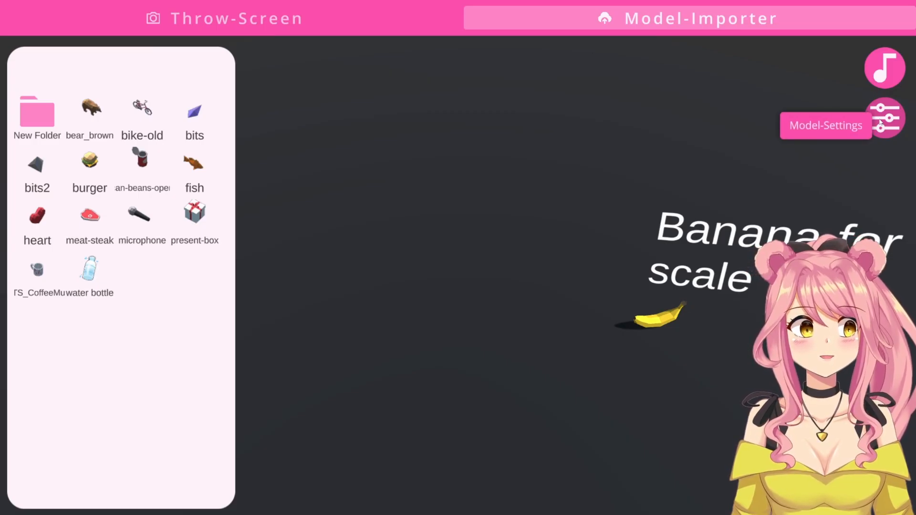
Scale bear_brown to 8.00 in Model-Settings and view its On Hit options.
click(884, 118)
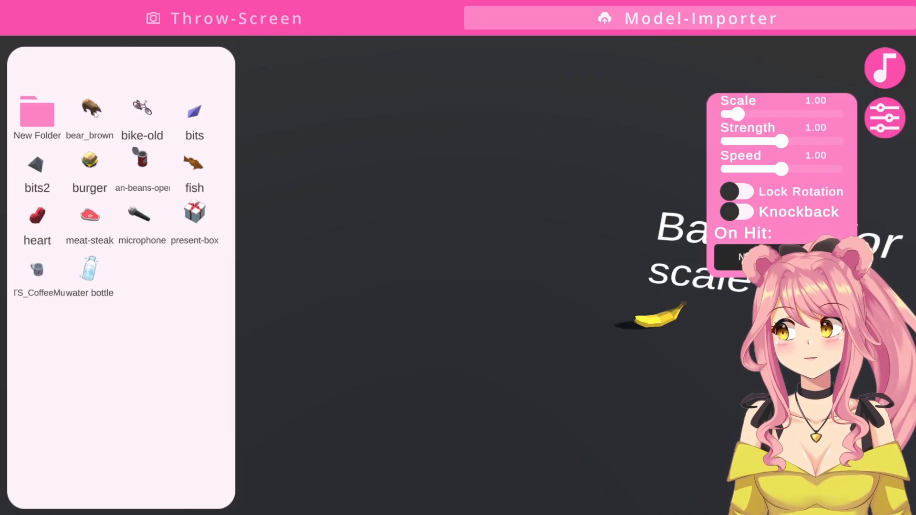
click(89, 111)
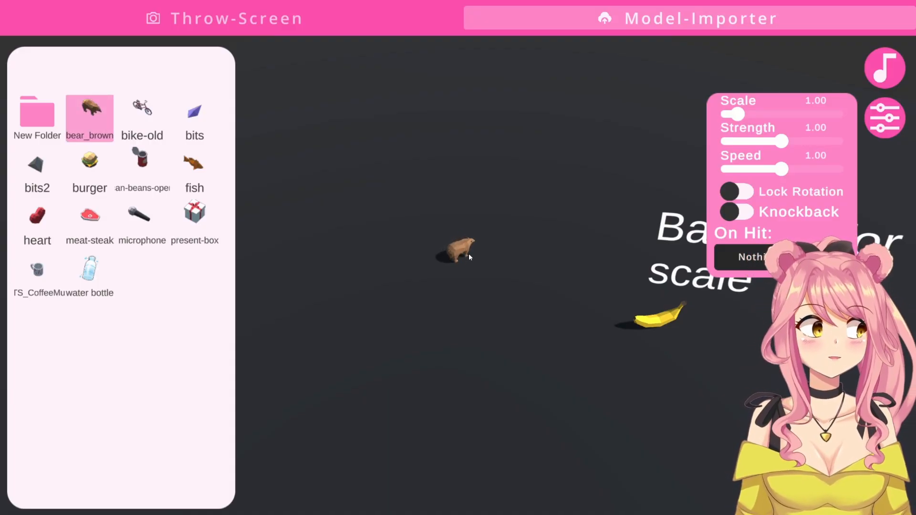
drag(733, 114, 840, 115)
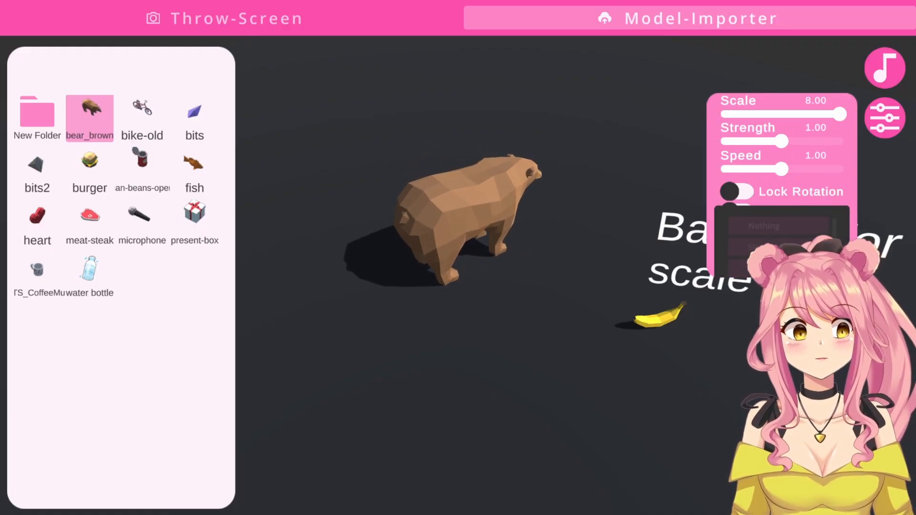
click(777, 226)
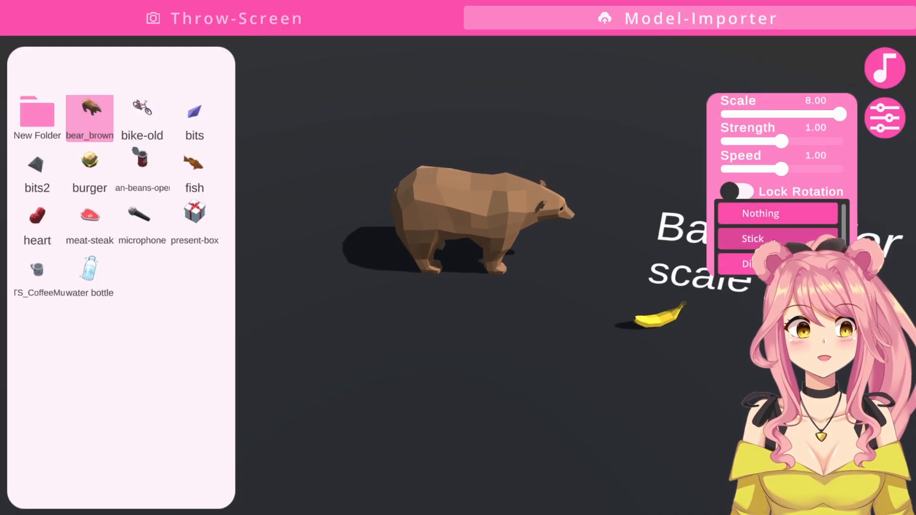